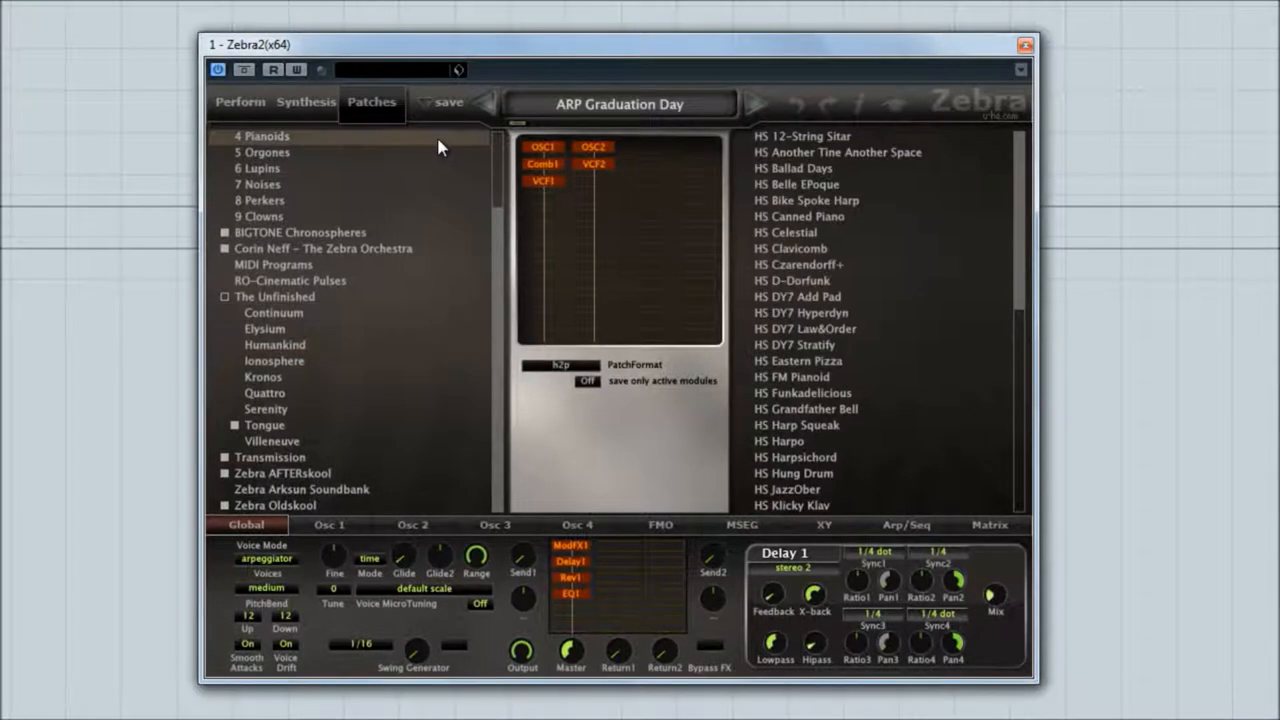
{"action": "mouse_move", "coordinate": [268, 250]}
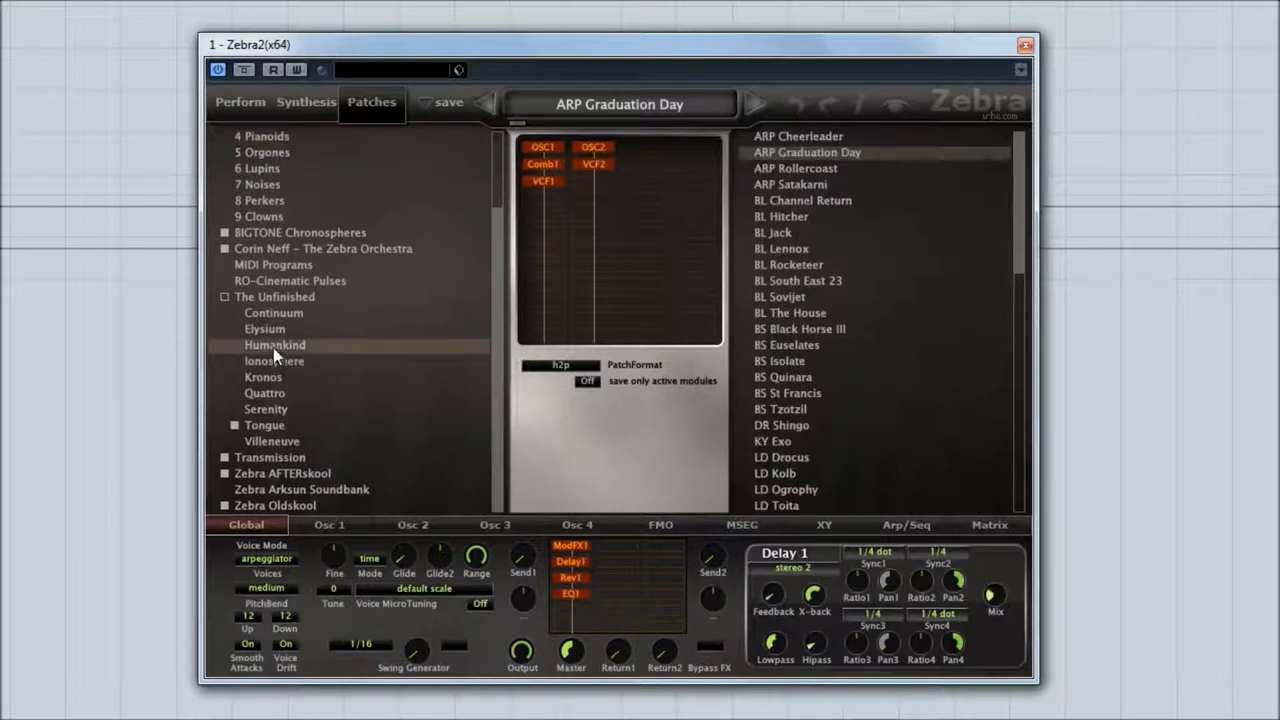
{"action": "mouse_move", "coordinate": [860, 168]}
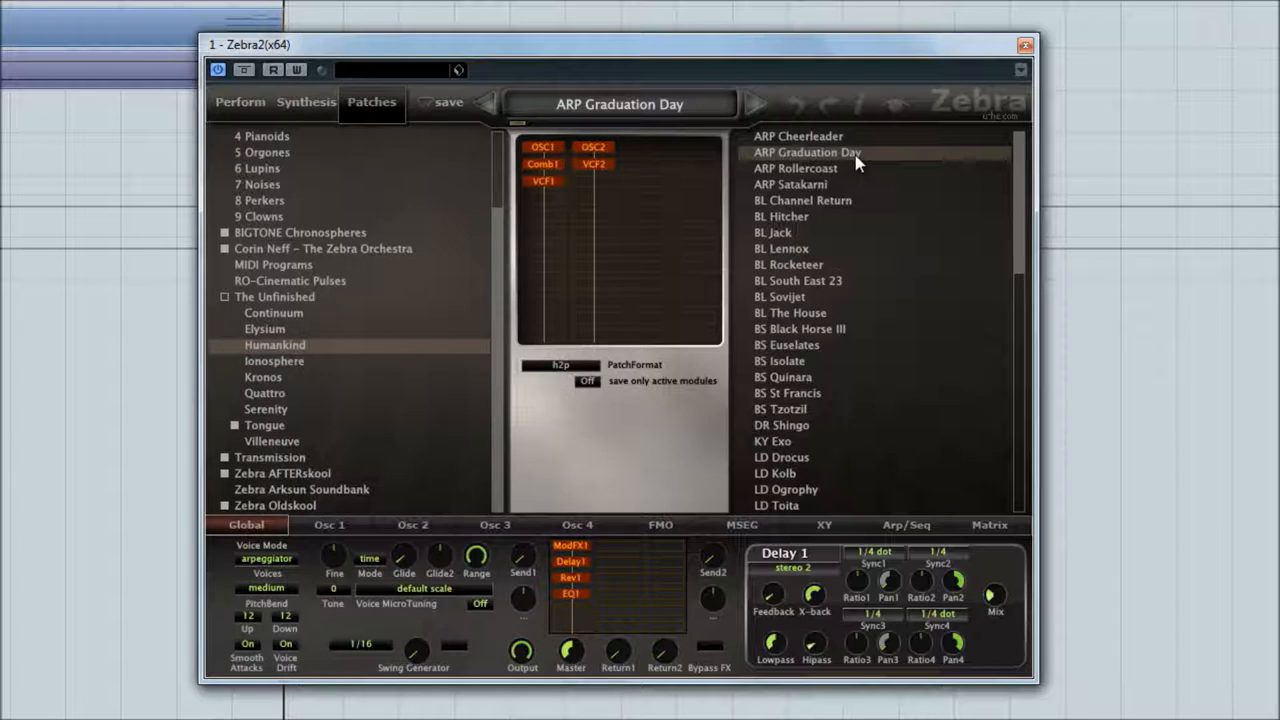
Load the ARP Satakarni patch from the Humankind set
{"action": "left_click", "coordinate": [792, 184]}
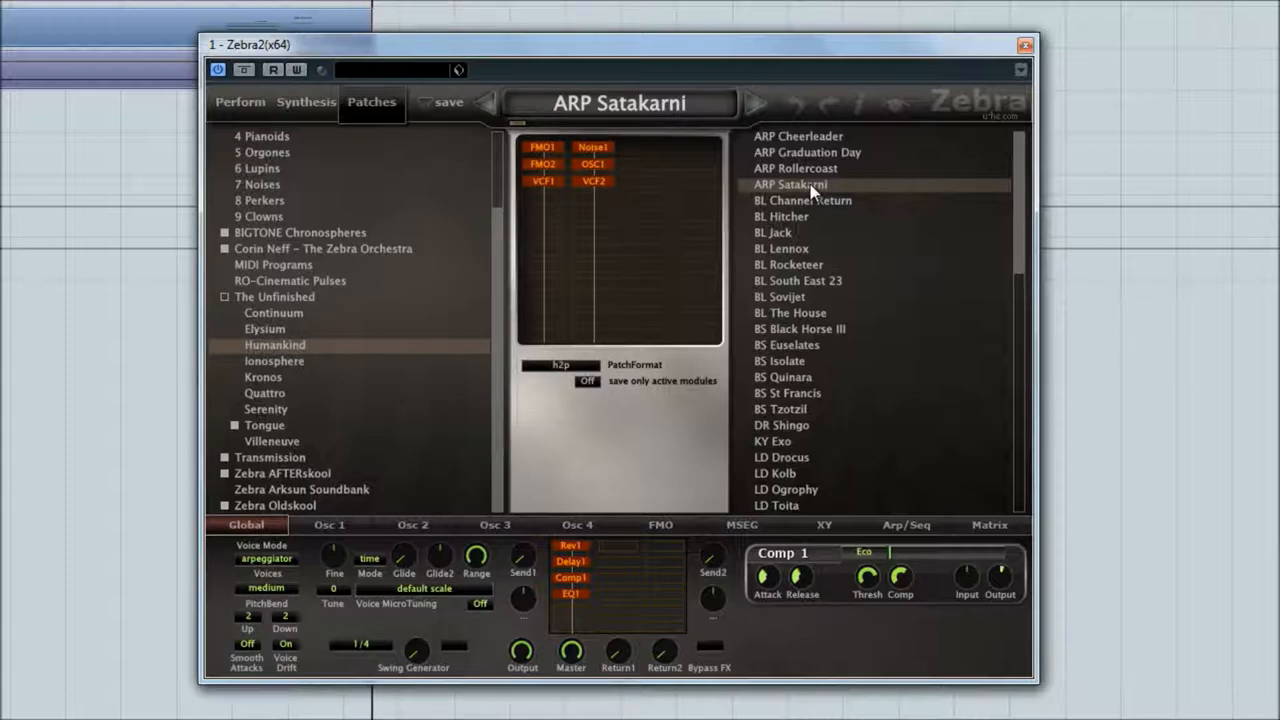
{"action": "mouse_move", "coordinate": [802, 210]}
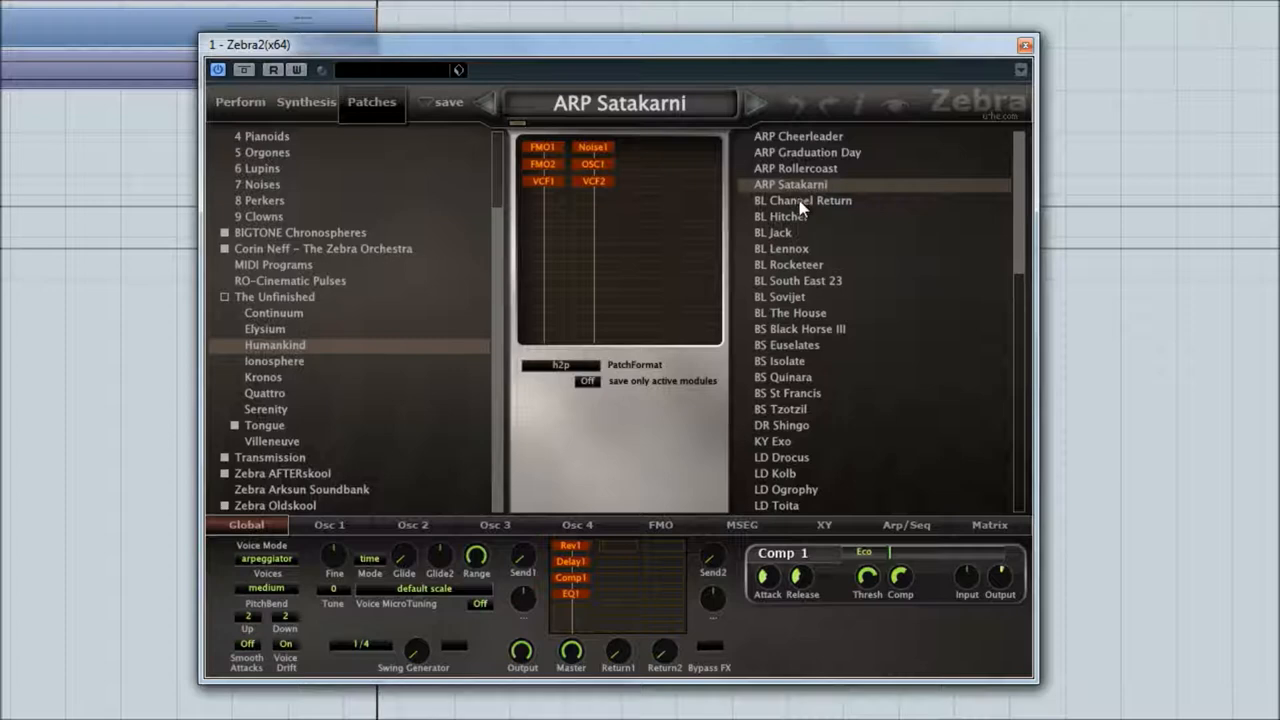
Audition BL Channel Return, BL Jack and BL Rocketeer, then load BL South East 23
{"action": "left_click", "coordinate": [802, 200]}
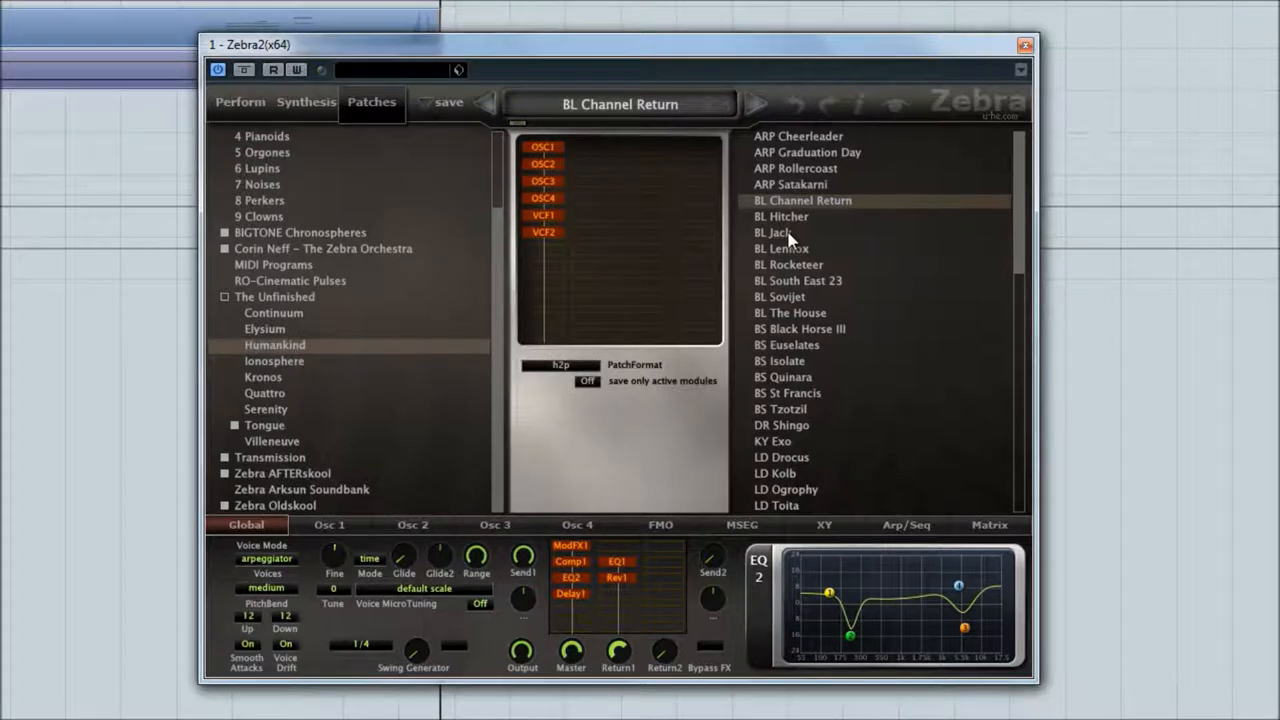
{"action": "left_click", "coordinate": [780, 232]}
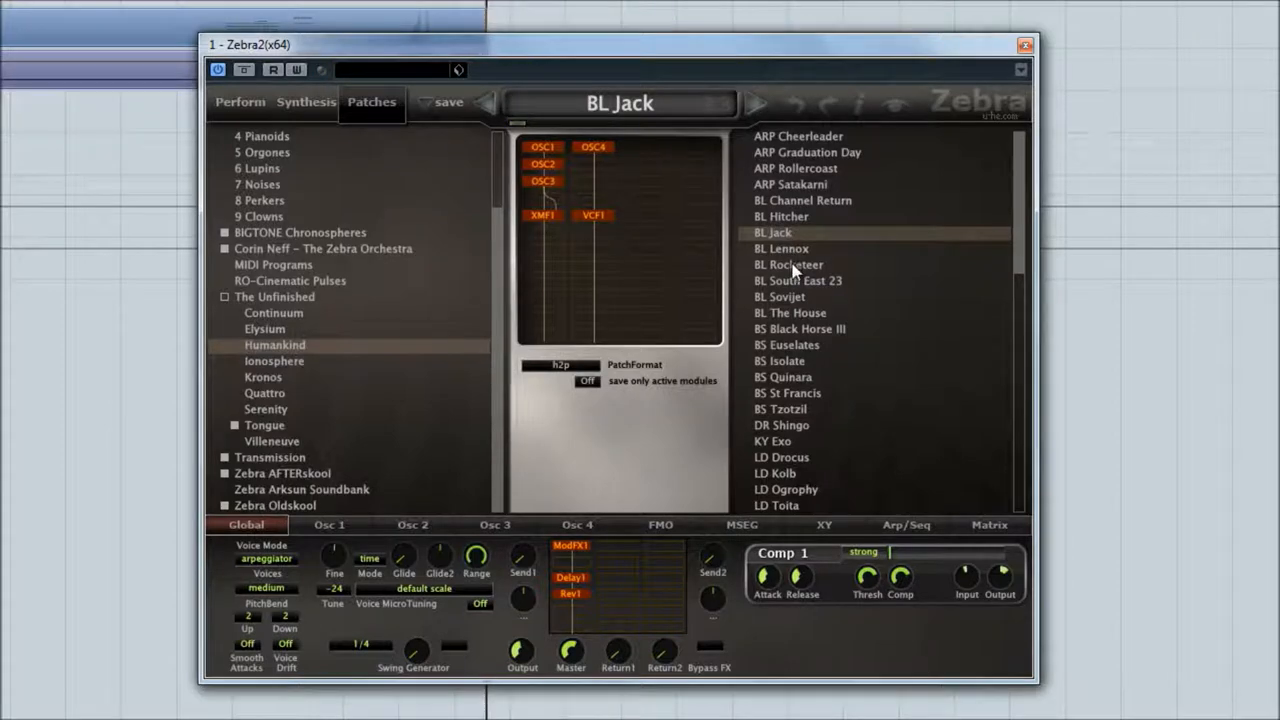
{"action": "left_click", "coordinate": [790, 264]}
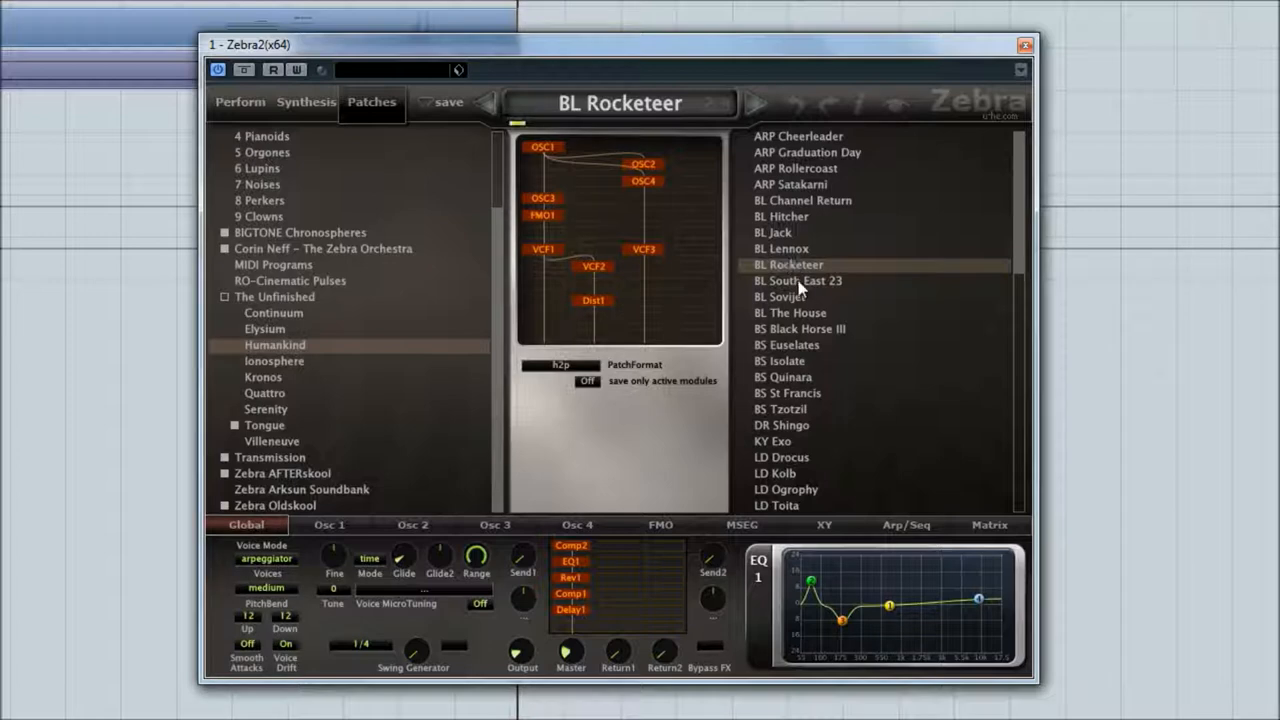
{"action": "left_click", "coordinate": [800, 280]}
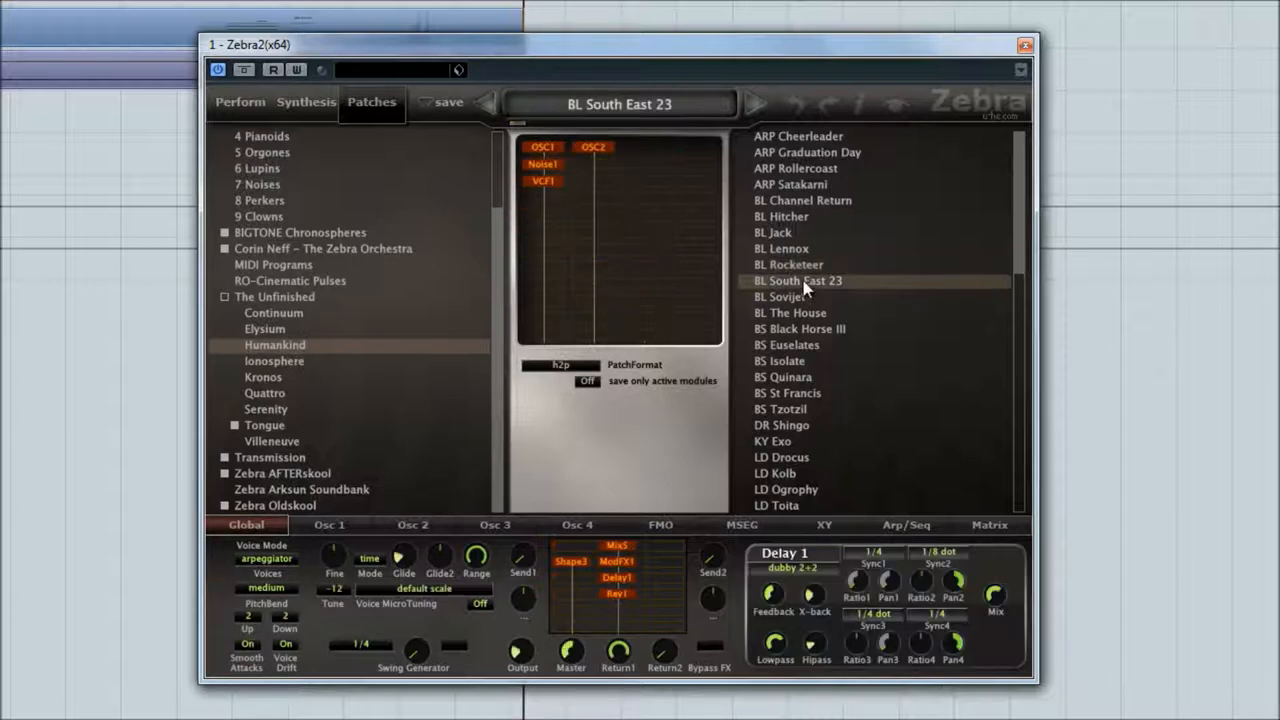
{"action": "mouse_move", "coordinate": [800, 288]}
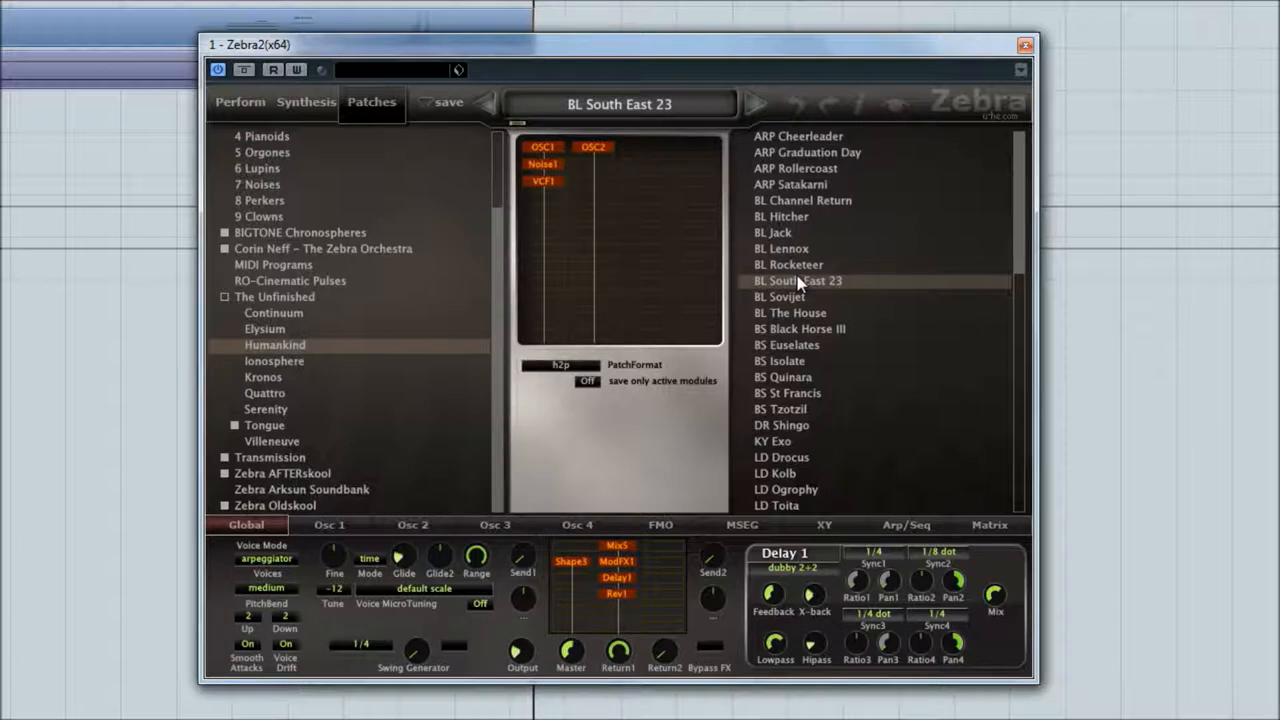
{"action": "left_click", "coordinate": [904, 524]}
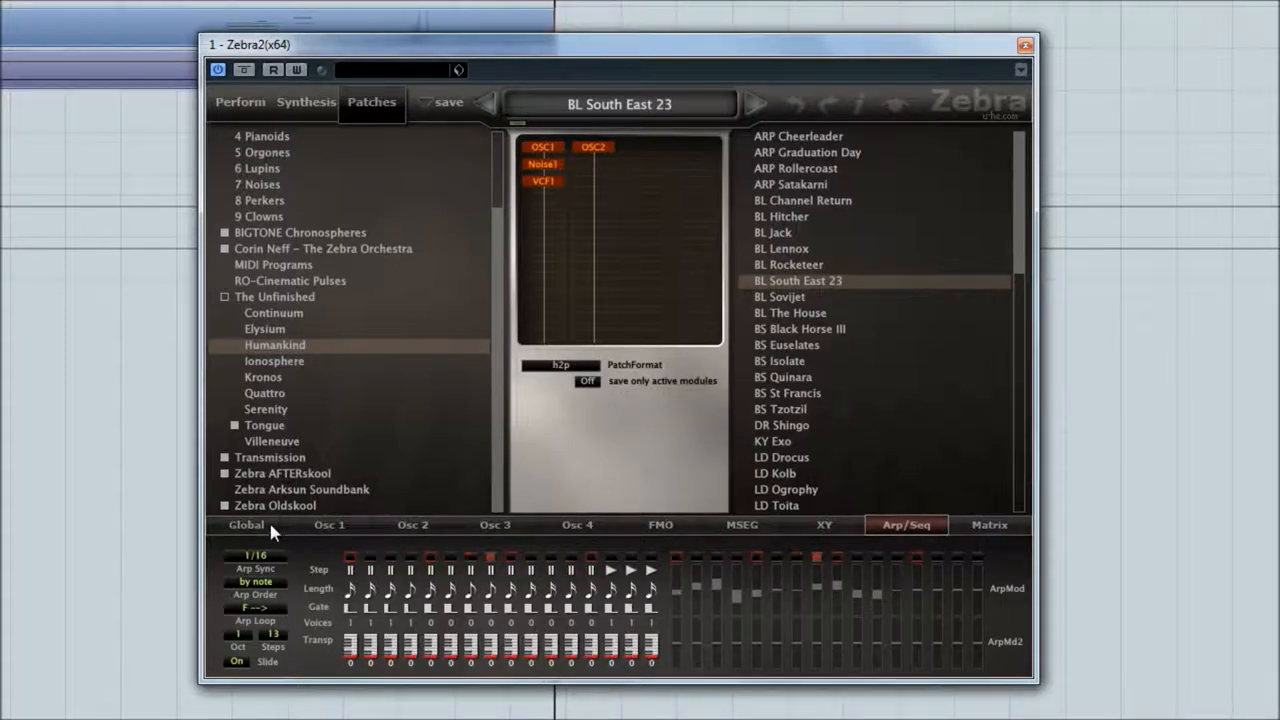
{"action": "left_click", "coordinate": [306, 102]}
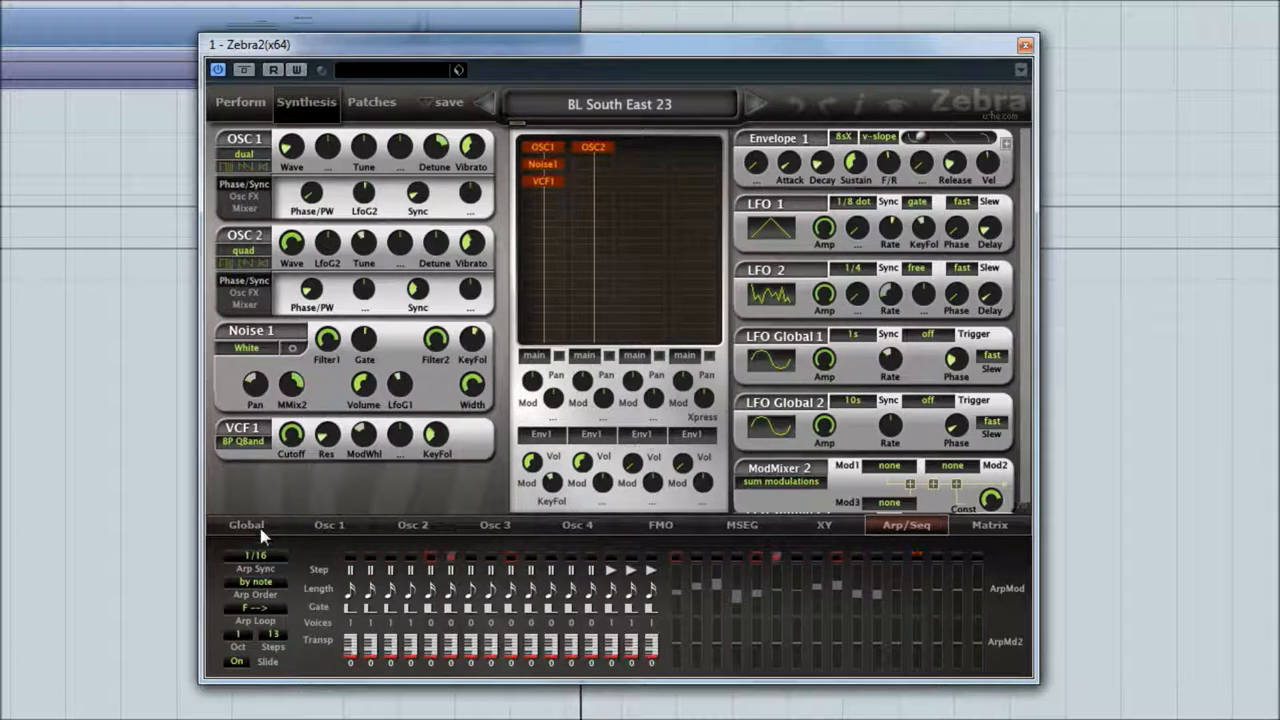
{"action": "left_click", "coordinate": [244, 524]}
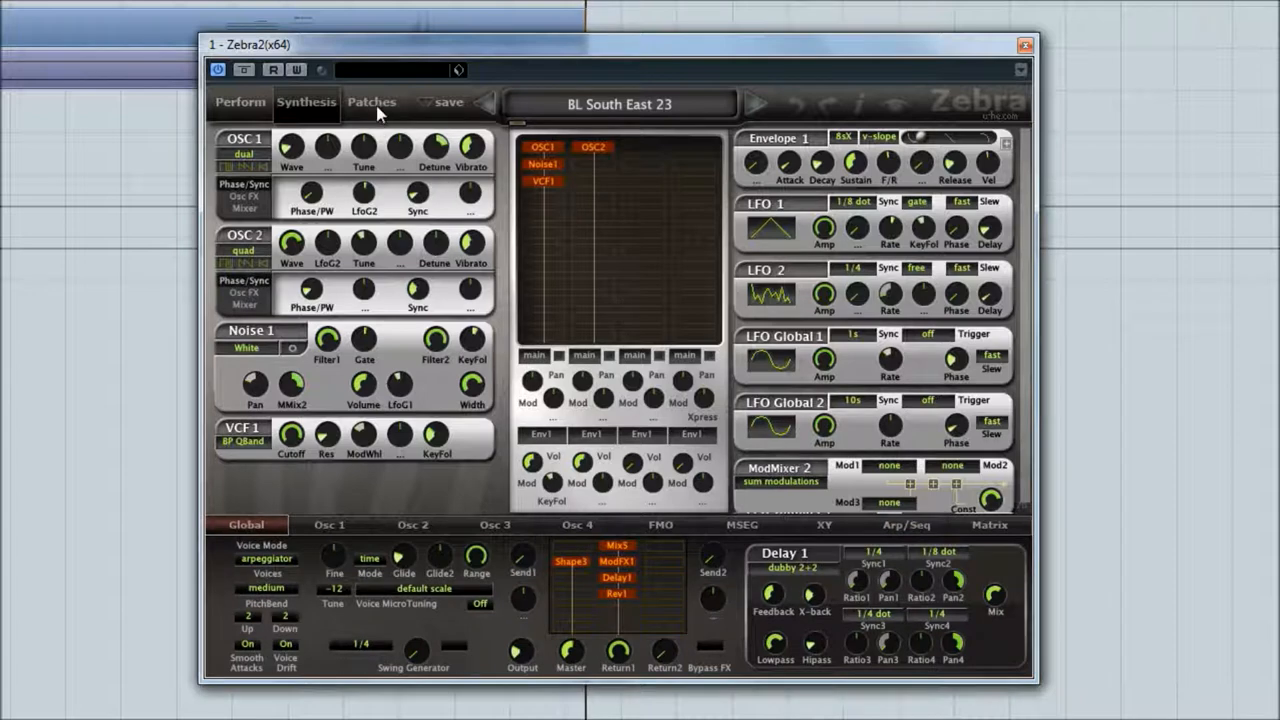
{"action": "left_click", "coordinate": [372, 104]}
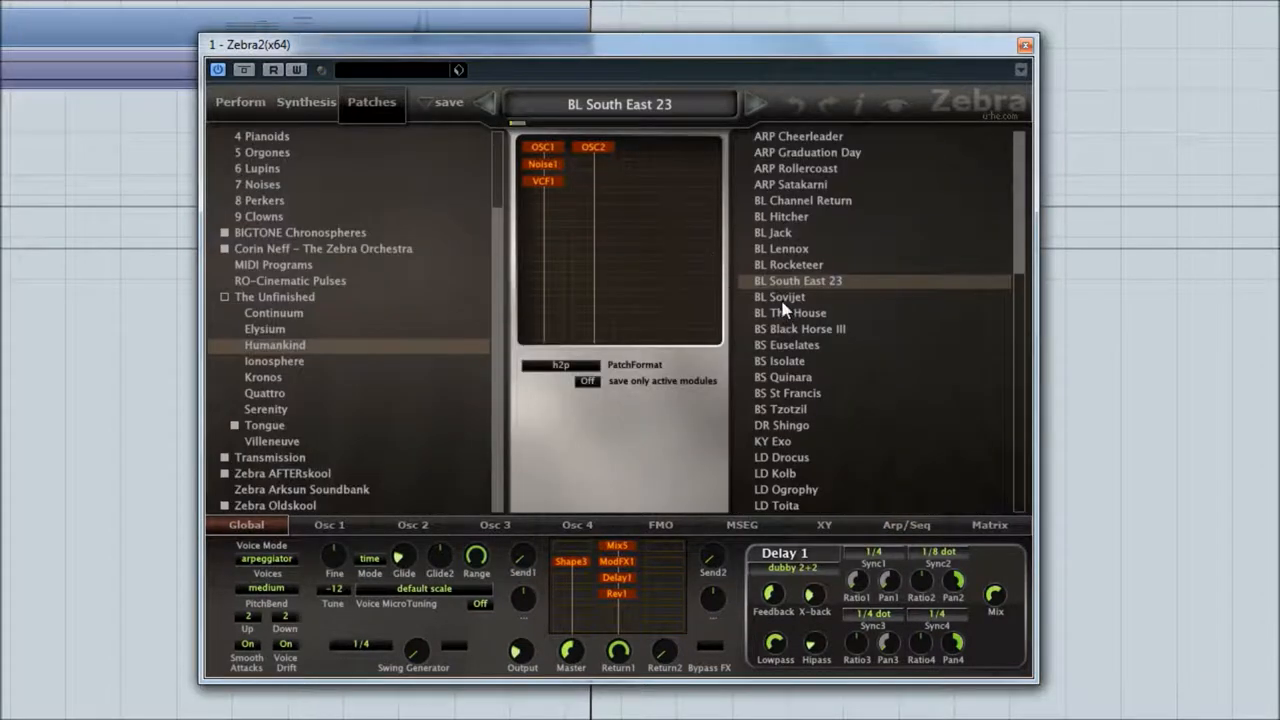
Load the BL Sovijet patch and switch to its Perform view
{"action": "left_click", "coordinate": [780, 296]}
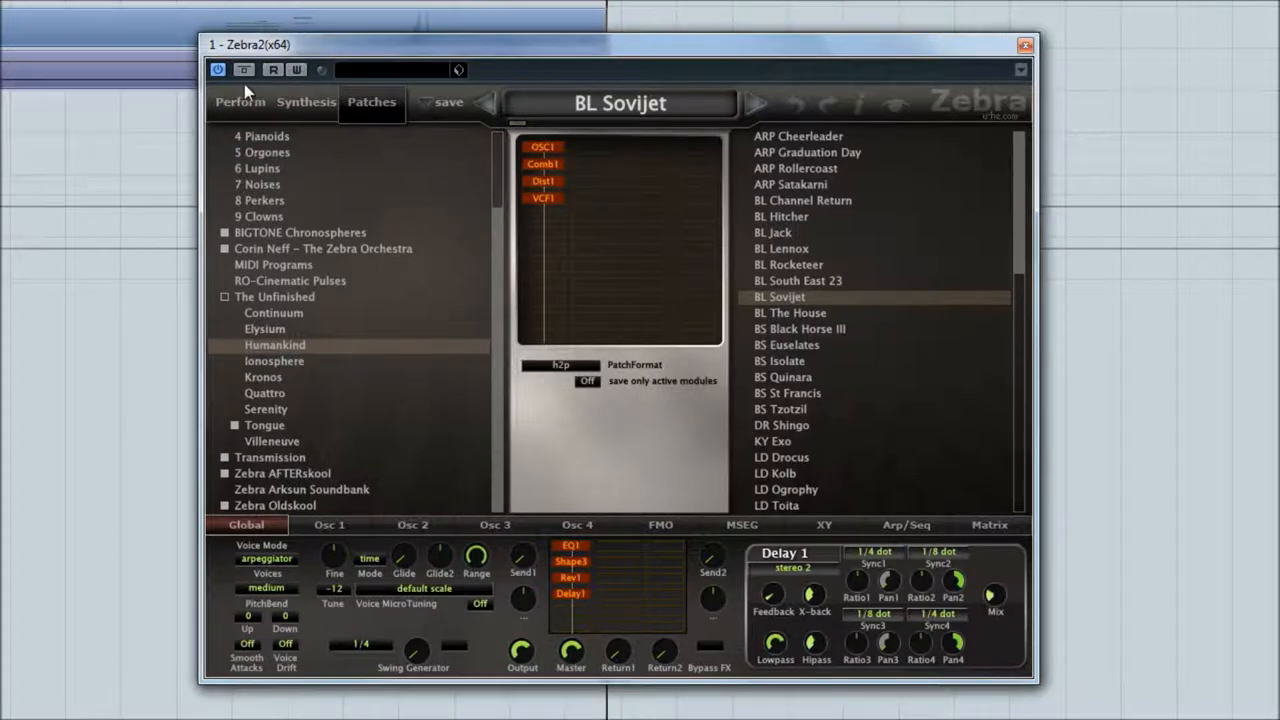
{"action": "left_click", "coordinate": [240, 102]}
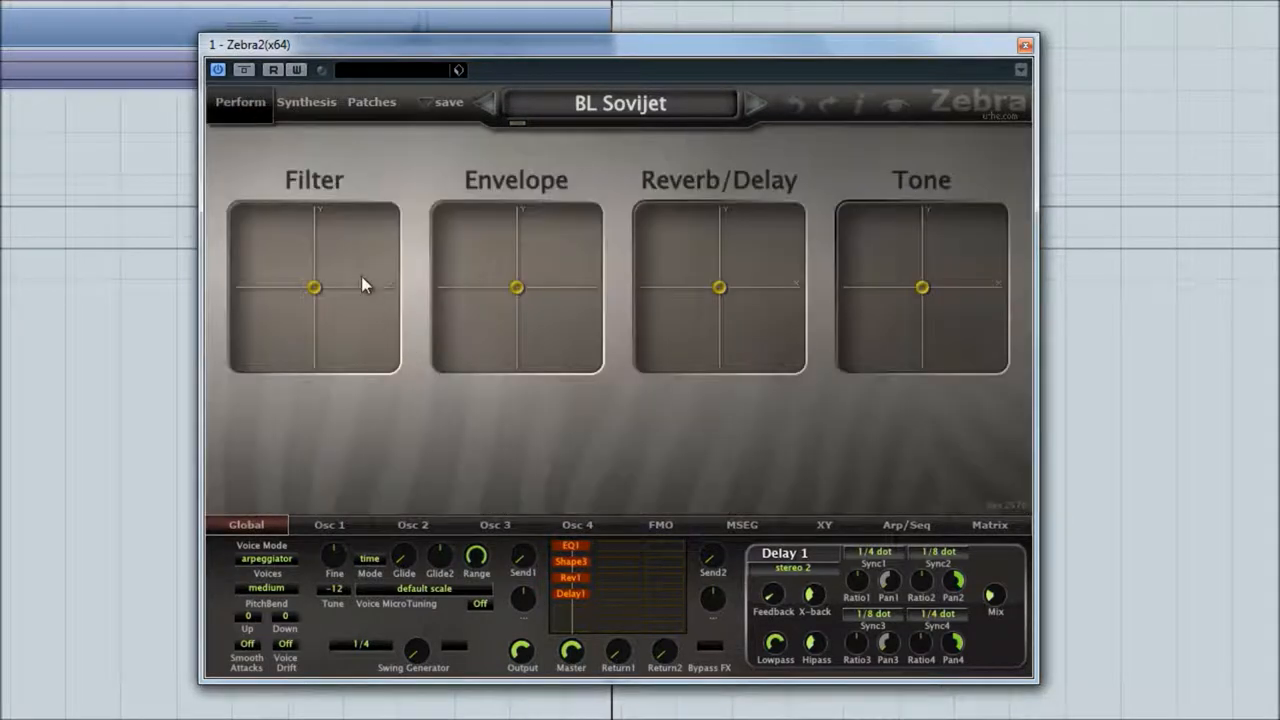
Sweep the Filter and Reverb/Delay XY pads while the patch plays, releasing them back to centre
{"action": "left_click_drag", "start_coordinate": [312, 288], "coordinate": [320, 284]}
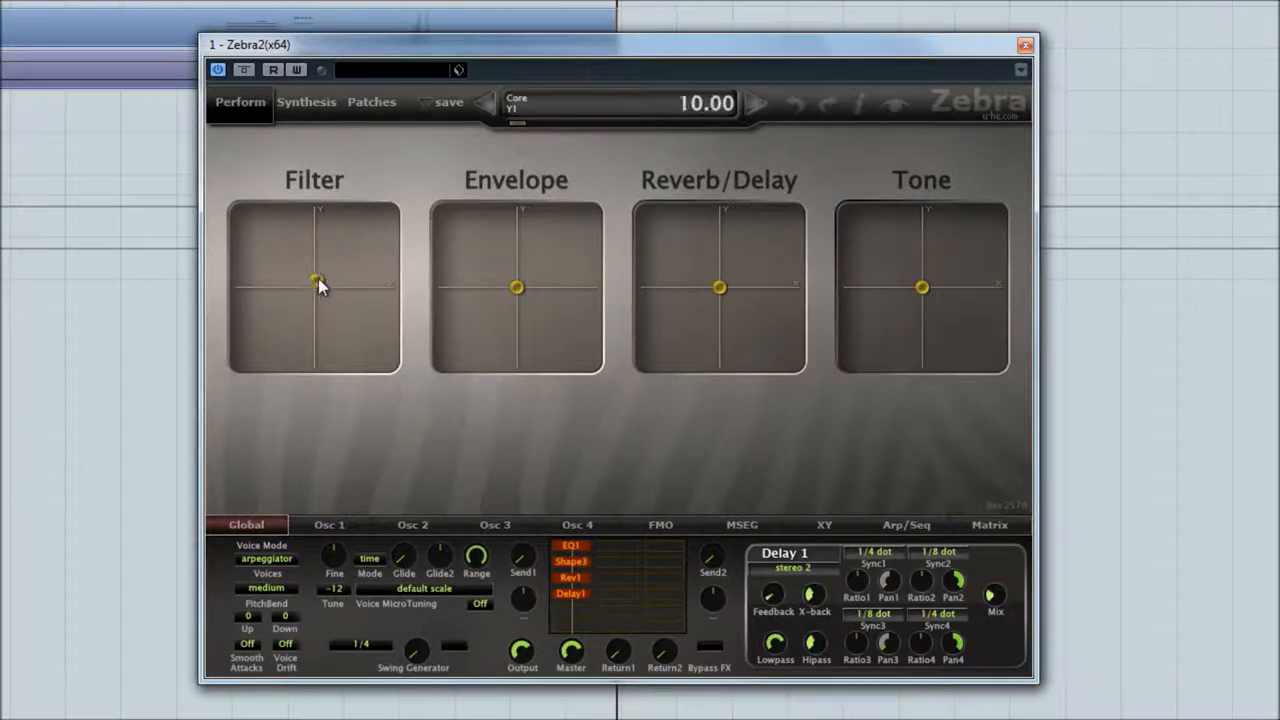
{"action": "left_click_drag", "start_coordinate": [318, 284], "coordinate": [352, 244]}
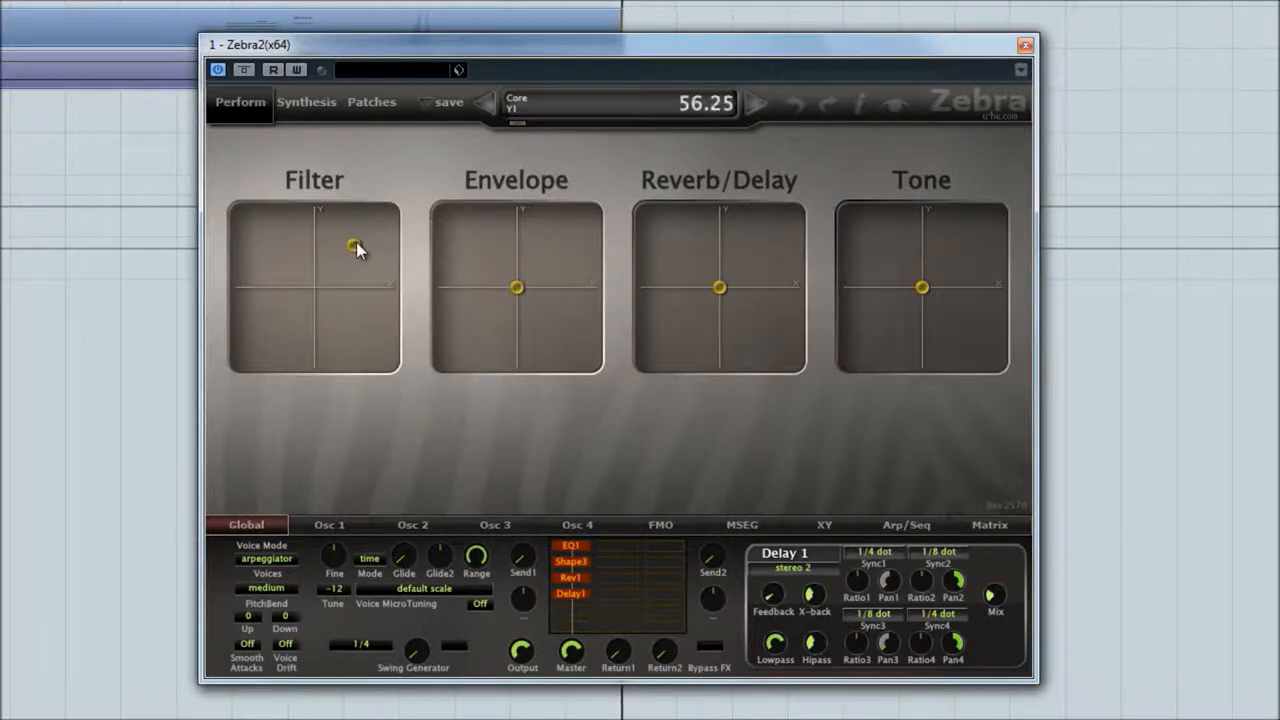
{"action": "left_click_drag", "start_coordinate": [352, 248], "coordinate": [304, 304]}
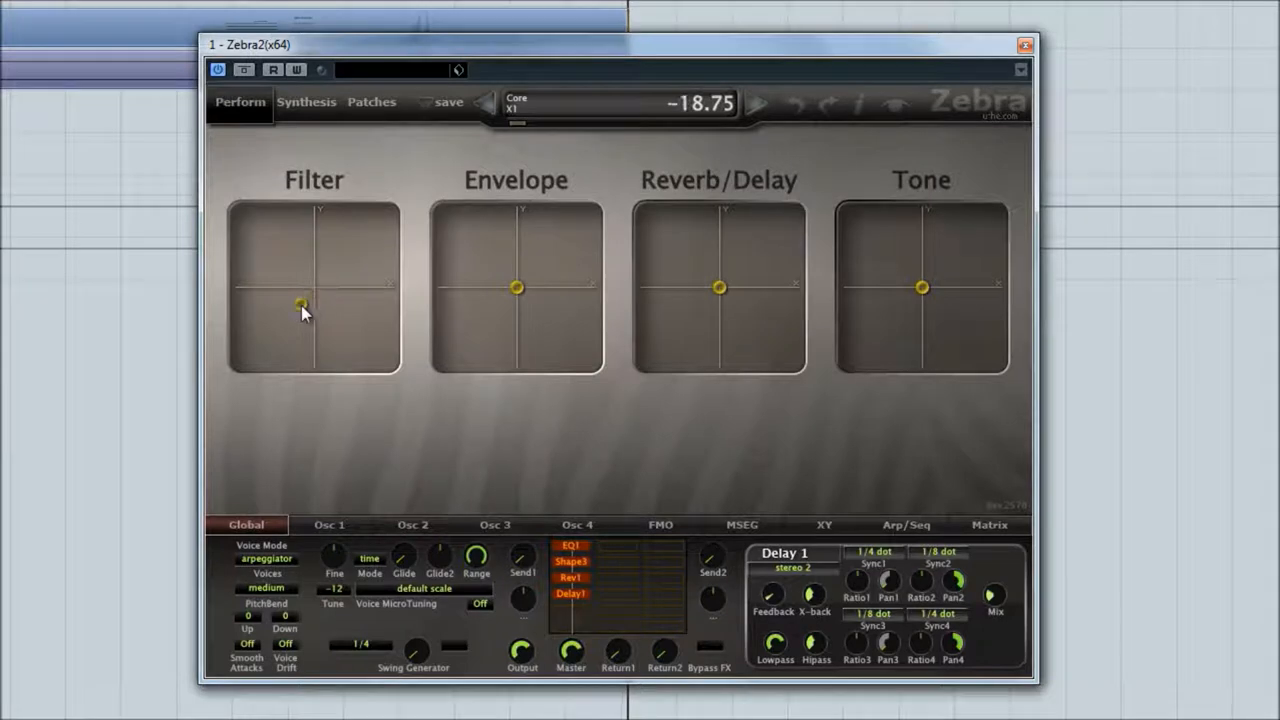
{"action": "left_click_drag", "start_coordinate": [304, 304], "coordinate": [262, 348]}
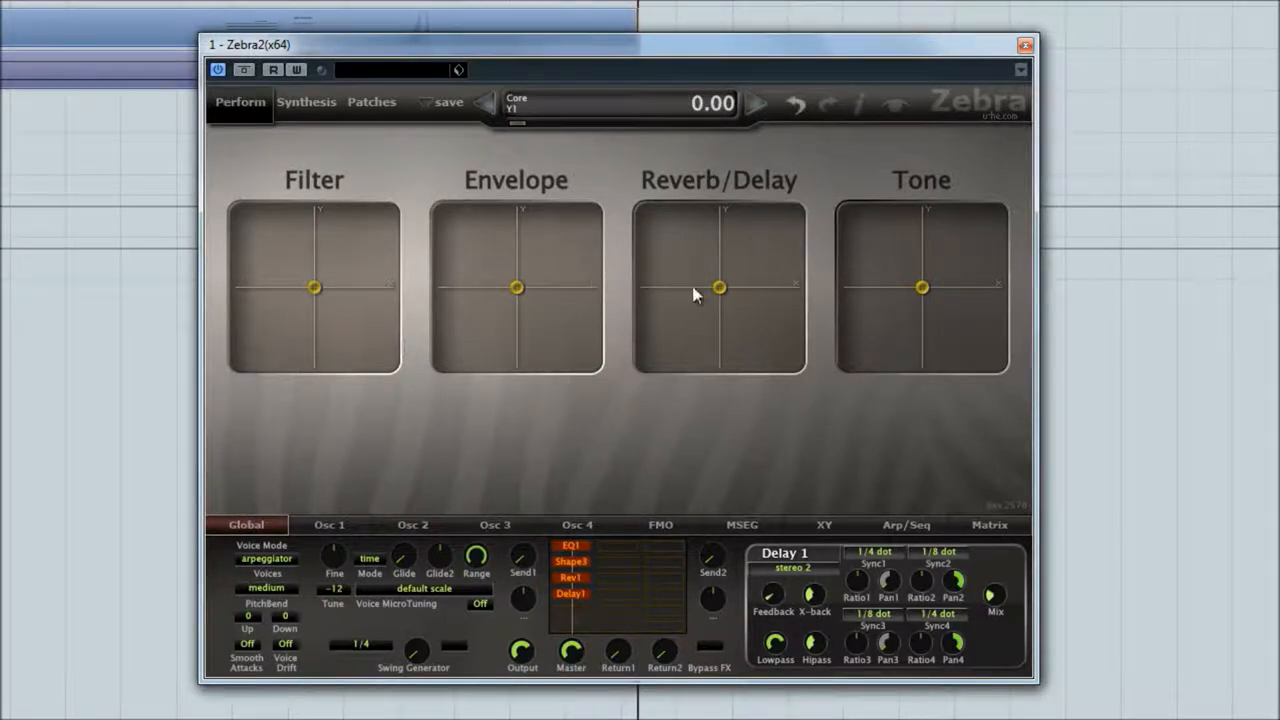
{"action": "left_click_drag", "start_coordinate": [720, 288], "coordinate": [732, 278]}
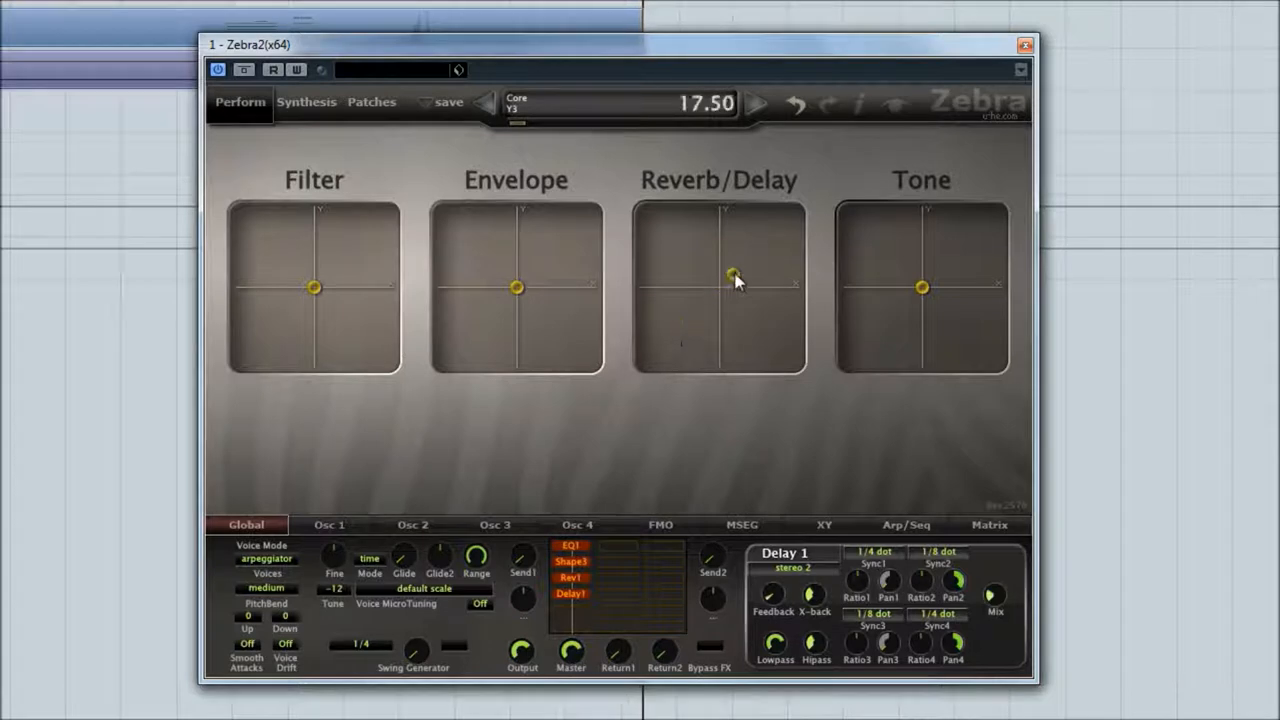
{"action": "left_click_drag", "start_coordinate": [732, 278], "coordinate": [718, 288]}
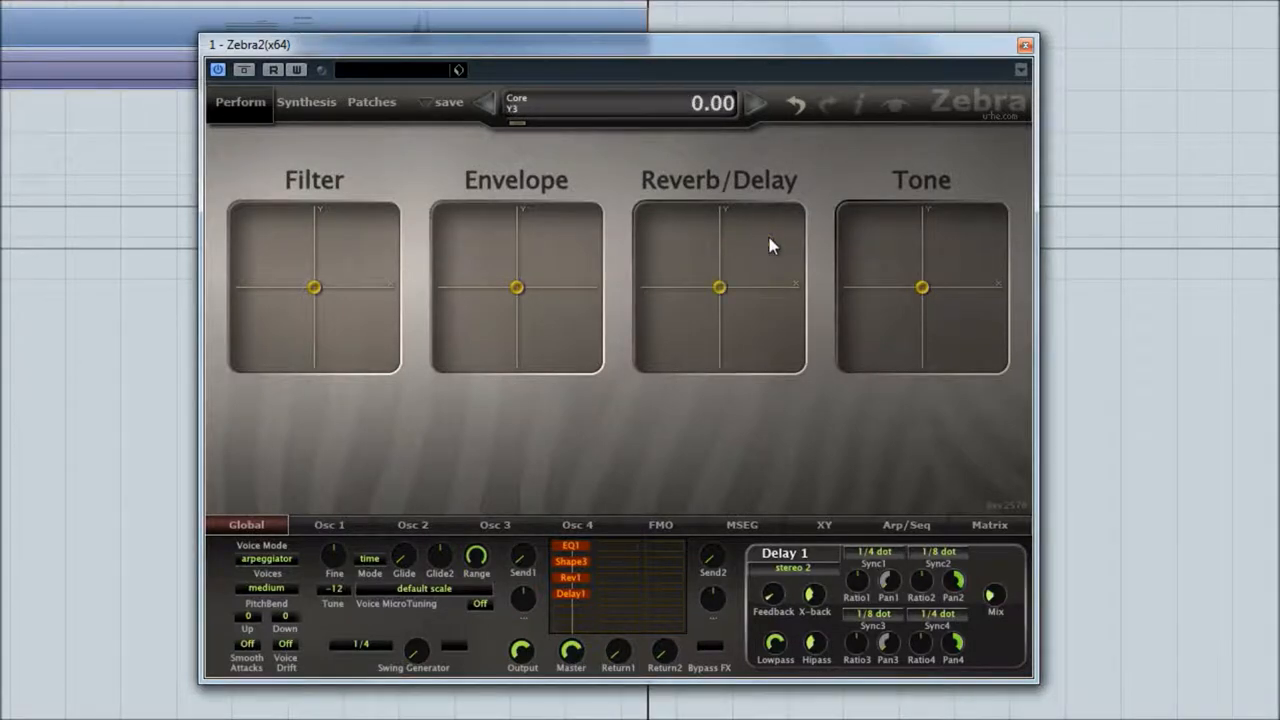
Return to the patch browser, load BS Isolate and glance at its synthesis modules
{"action": "left_click", "coordinate": [372, 102]}
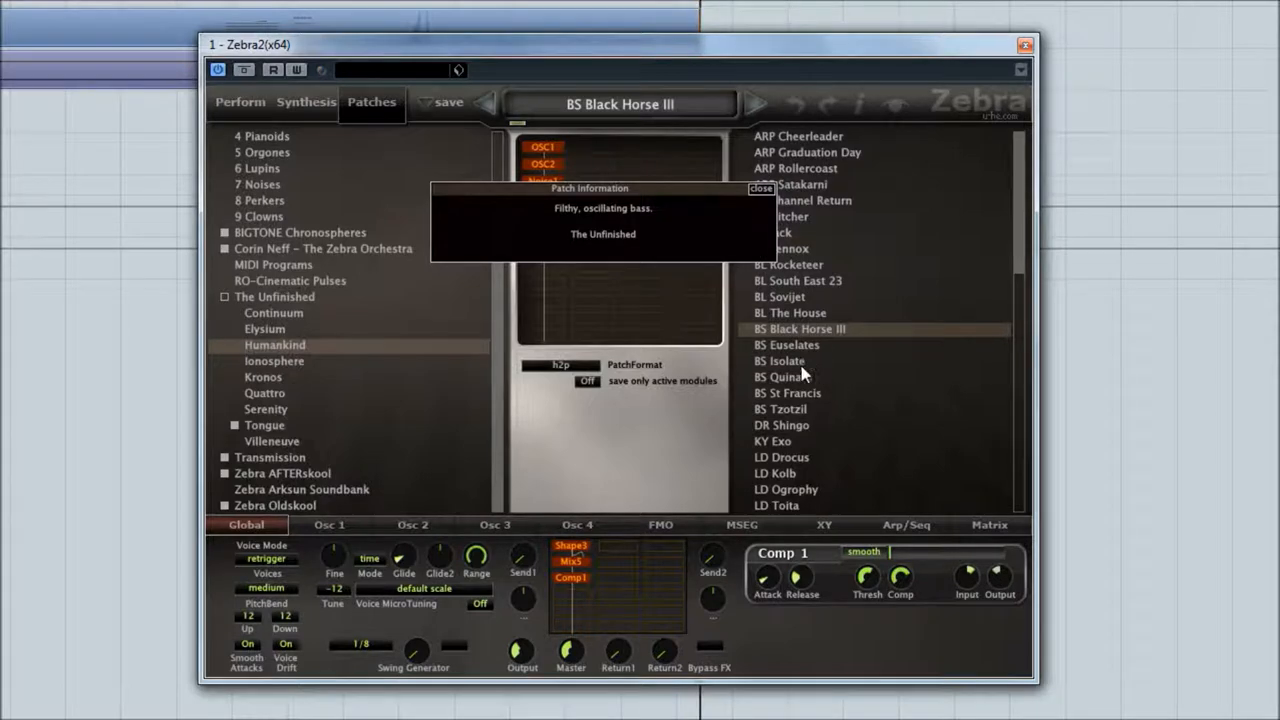
{"action": "left_click", "coordinate": [780, 360]}
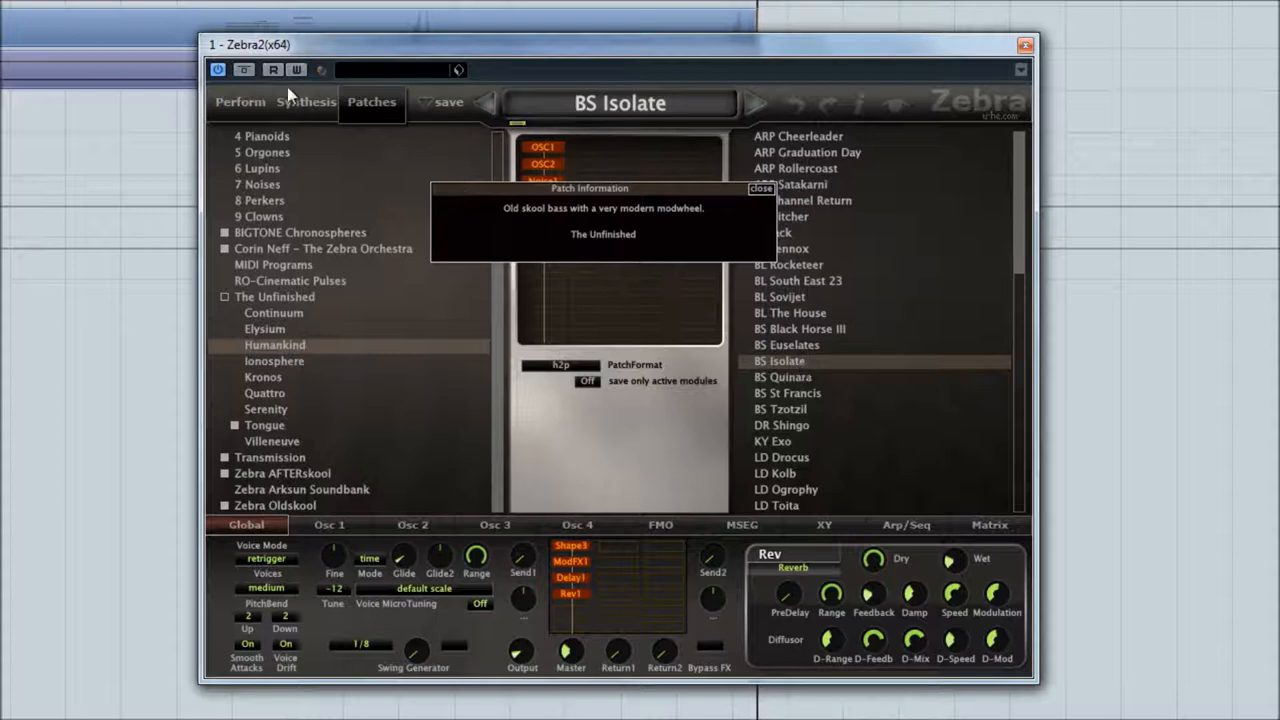
{"action": "left_click", "coordinate": [306, 102]}
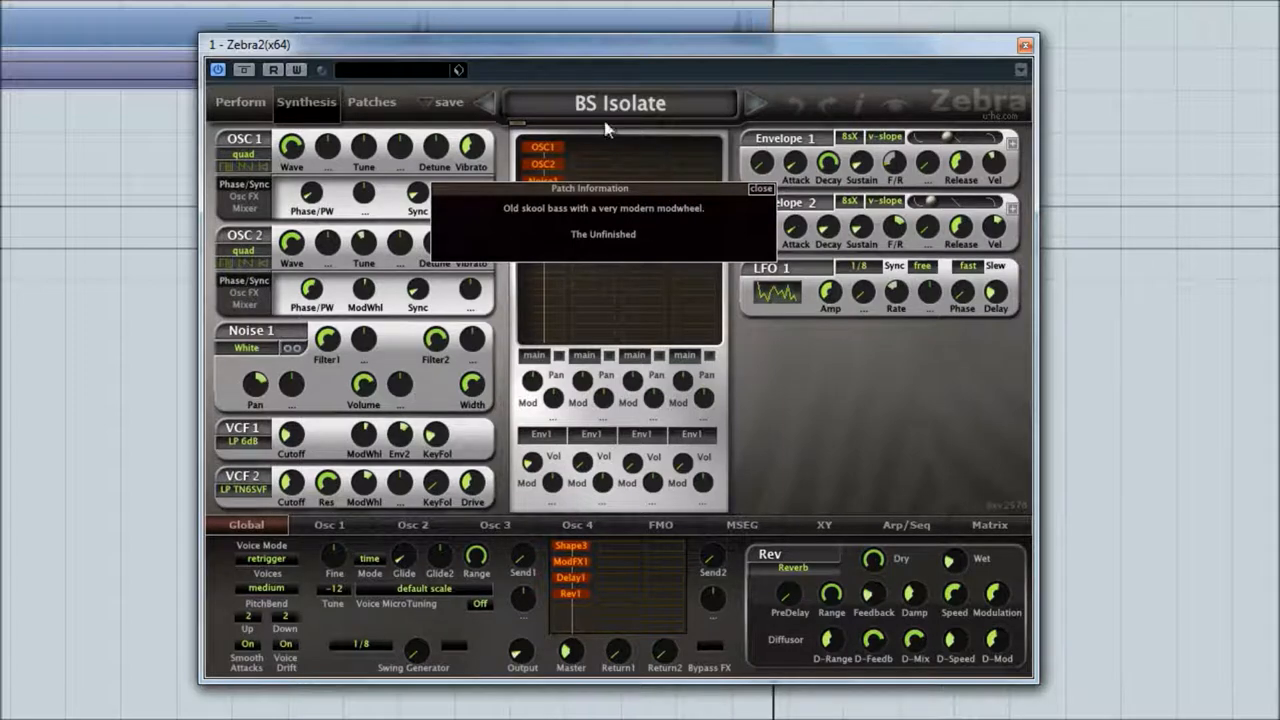
{"action": "left_click", "coordinate": [372, 102]}
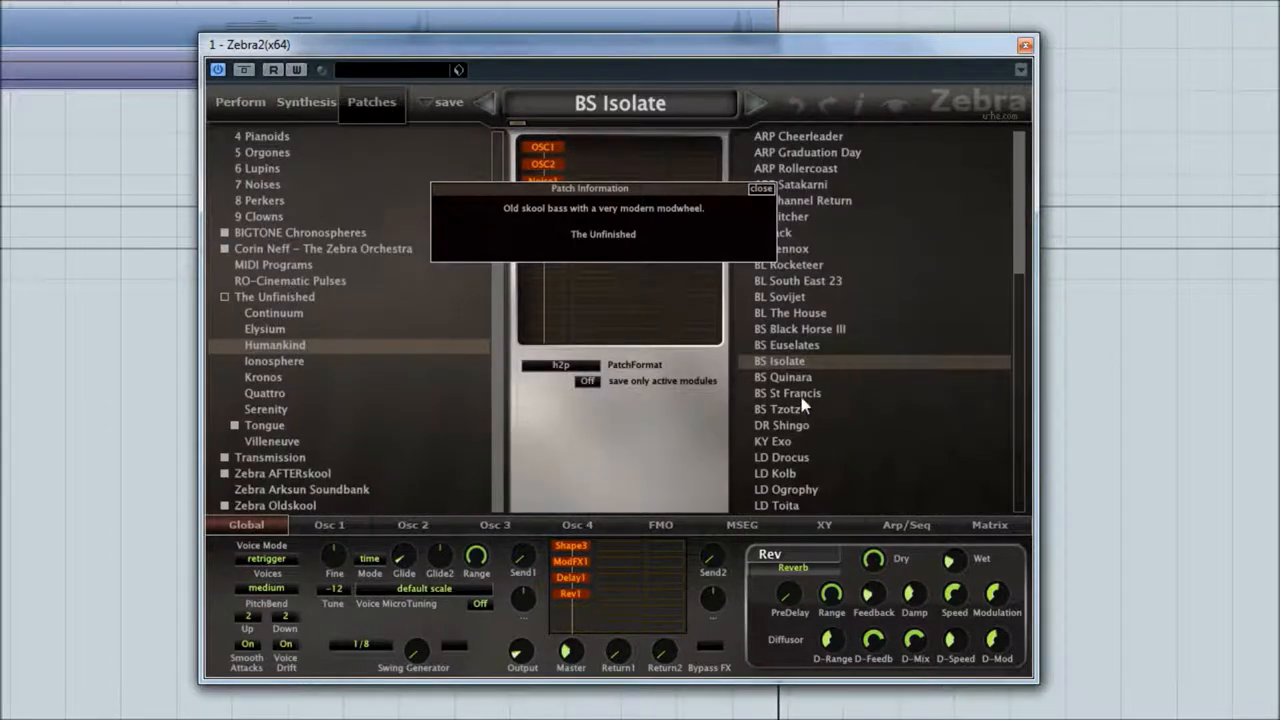
Audition BS St Francis, then load the BS Tzotzil punchy analogue bass
{"action": "left_click", "coordinate": [784, 392]}
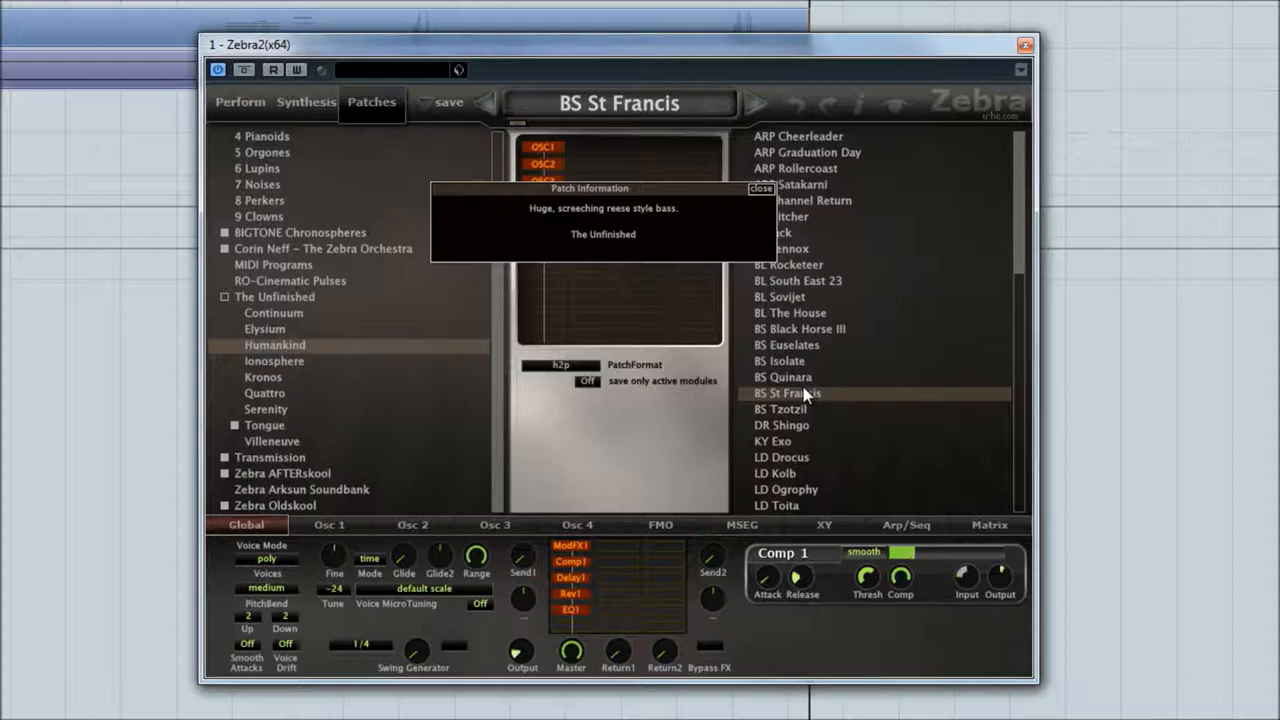
{"action": "mouse_move", "coordinate": [800, 418]}
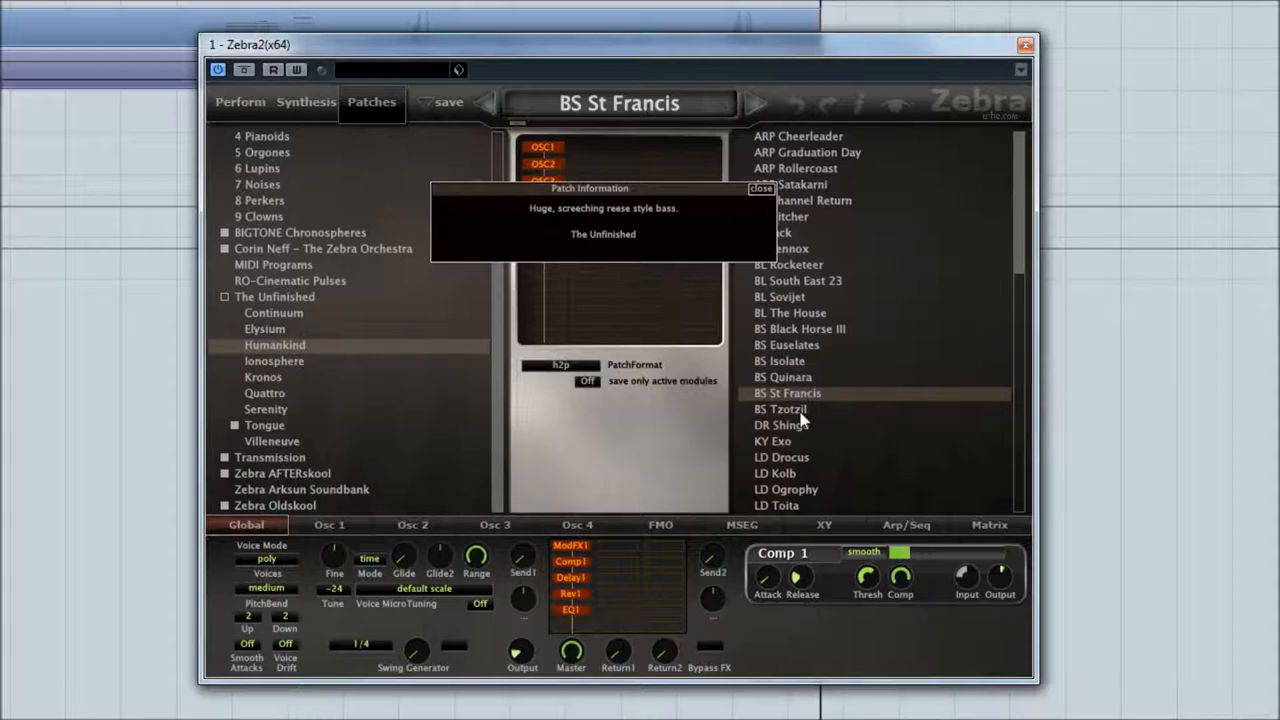
{"action": "left_click", "coordinate": [782, 408]}
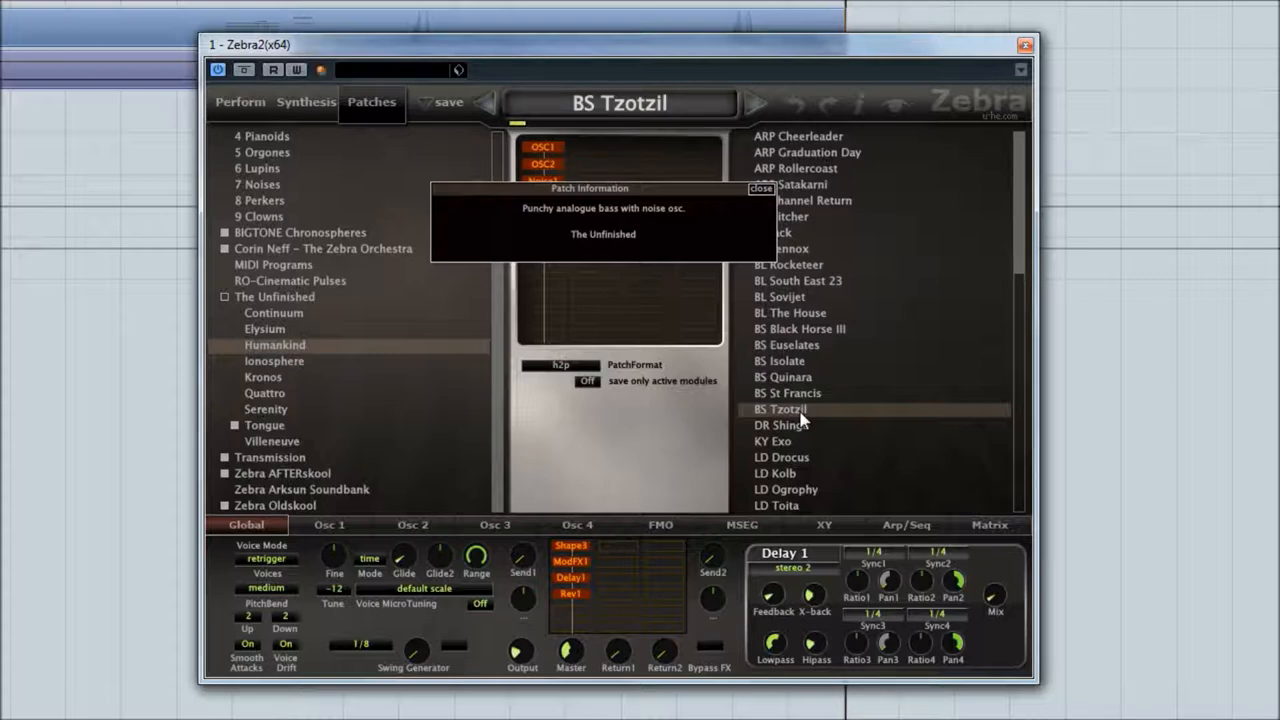
{"action": "mouse_move", "coordinate": [808, 440]}
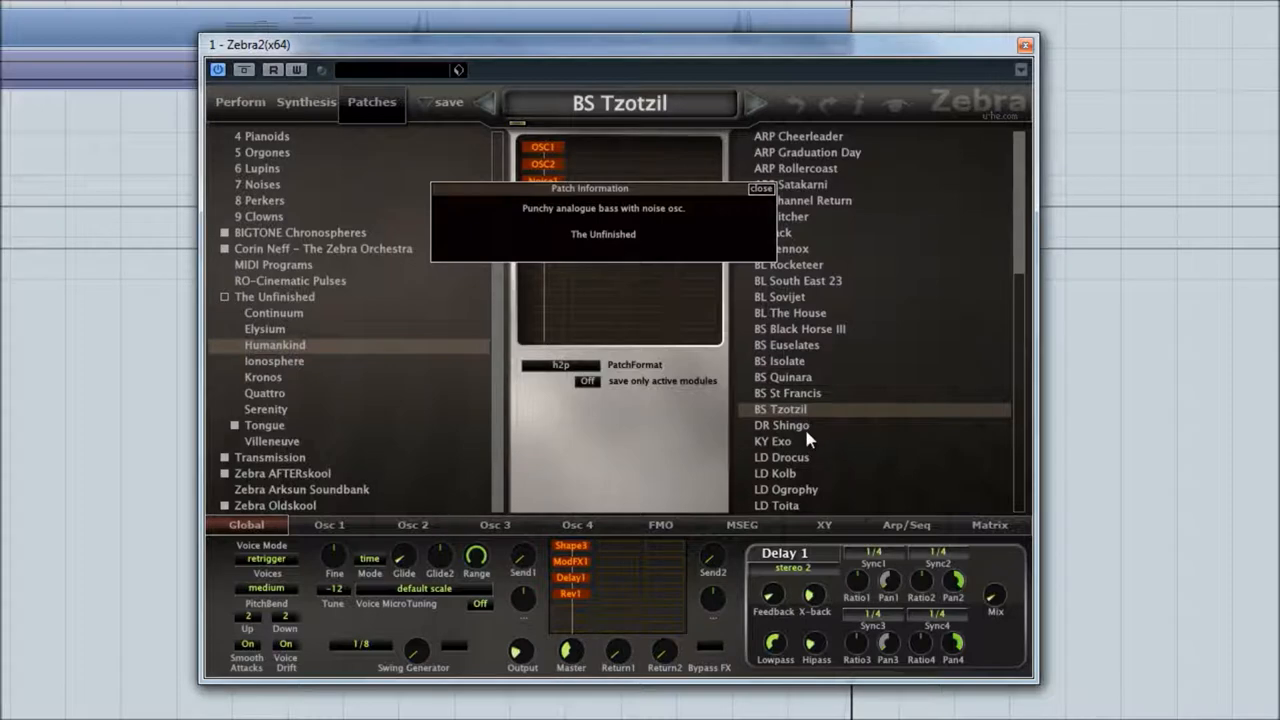
Audition the DR Shingo drum patch, then load the KY Exo airy digital keys
{"action": "left_click", "coordinate": [780, 424]}
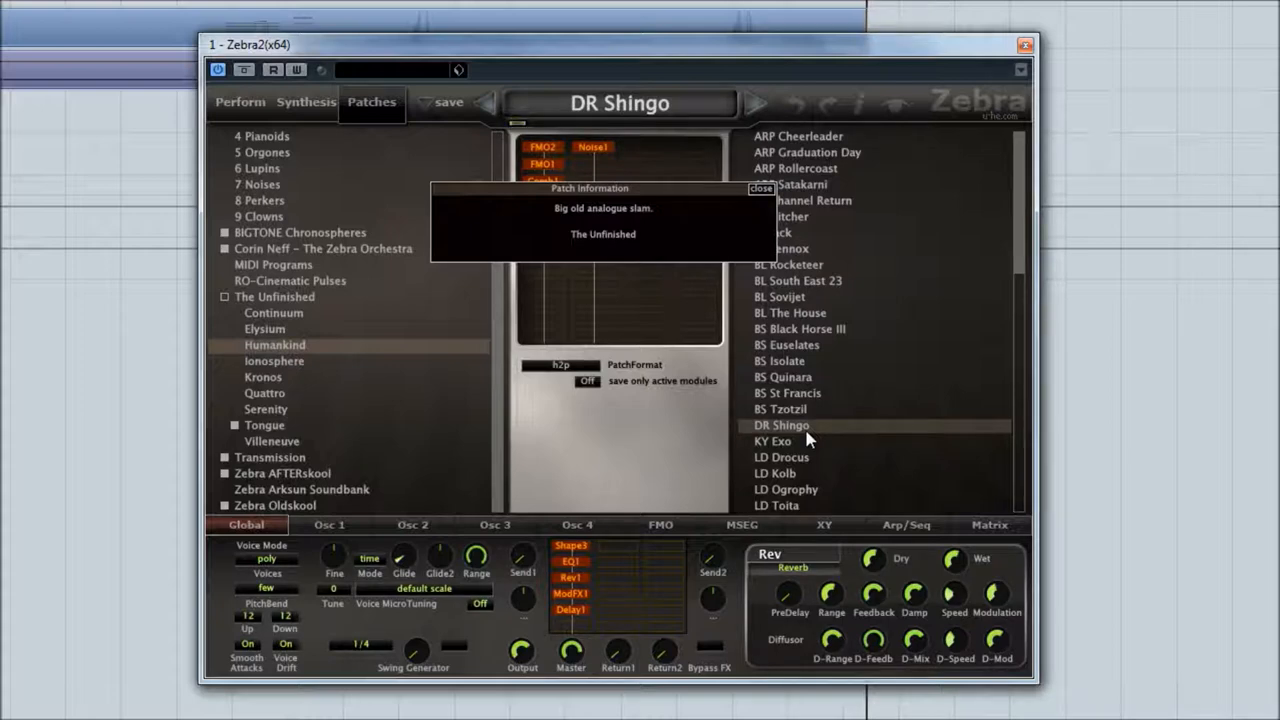
{"action": "left_click", "coordinate": [772, 442]}
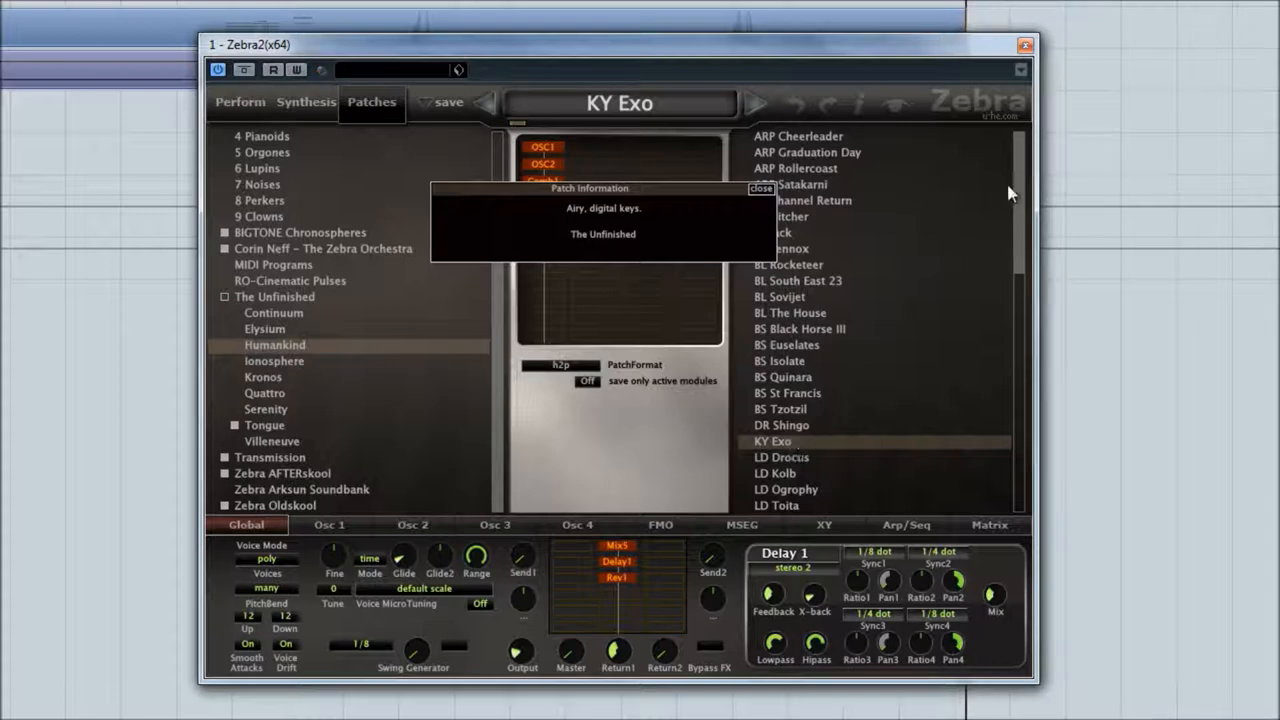
Audition the LD Drocus lead, then load LD Ogrophy, the bright analogue bell synth
{"action": "scroll", "scroll_direction": "down", "scroll_amount": 3}
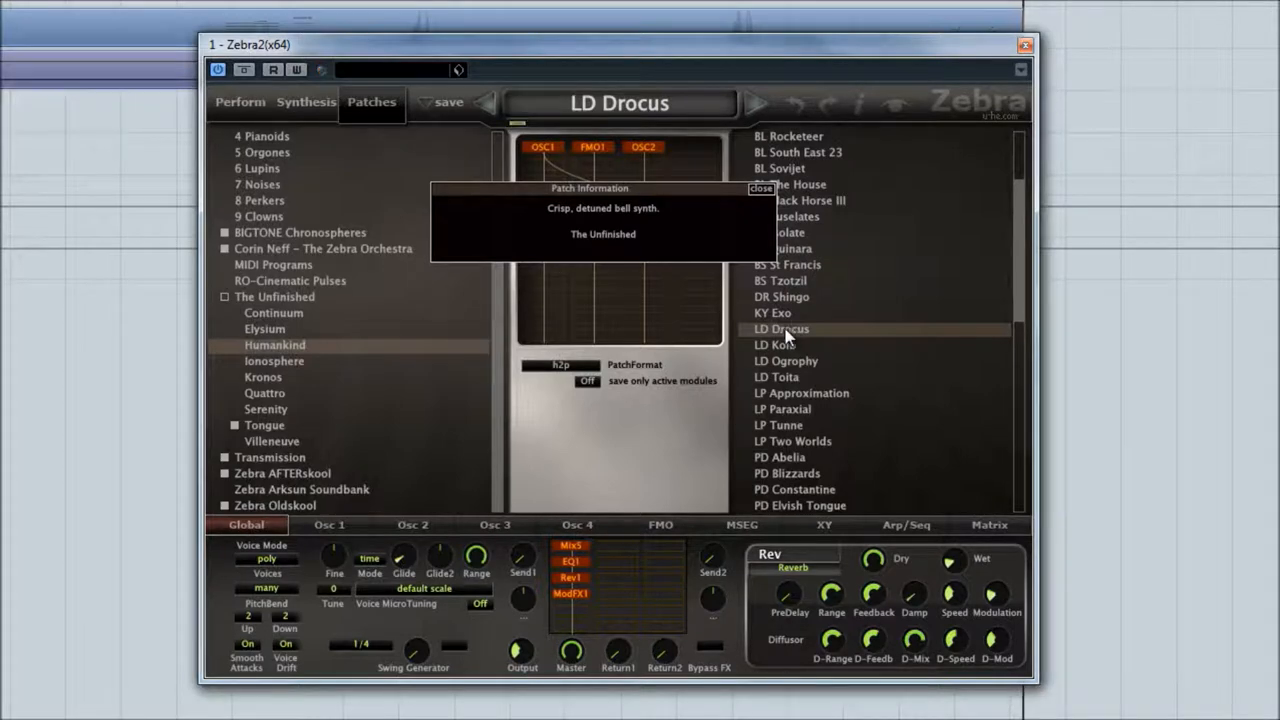
{"action": "left_click", "coordinate": [788, 360]}
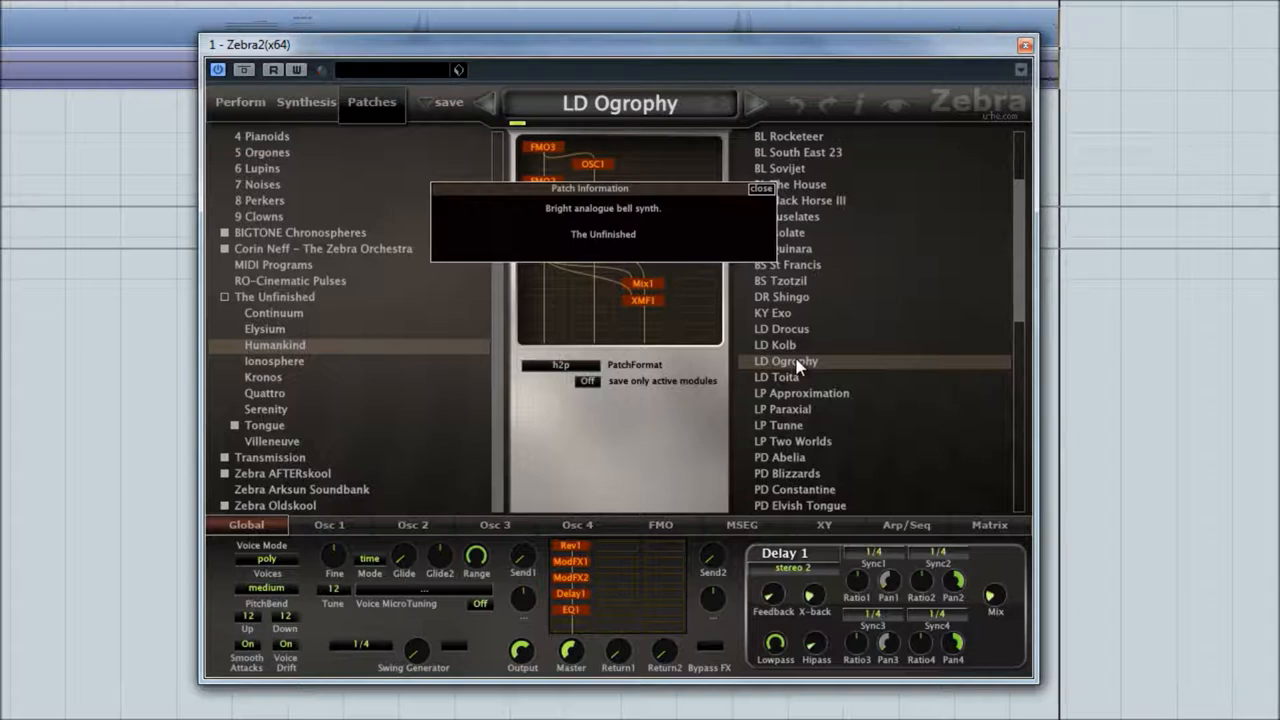
{"action": "mouse_move", "coordinate": [766, 394]}
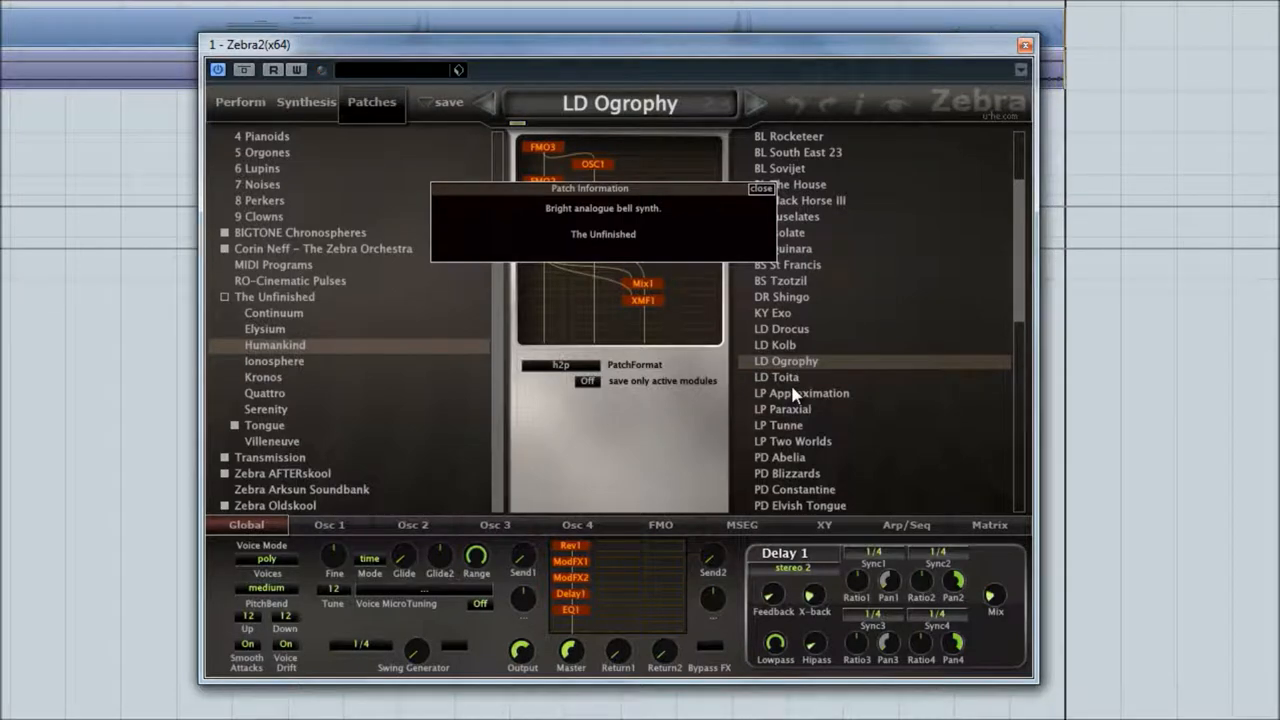
{"action": "mouse_move", "coordinate": [816, 408]}
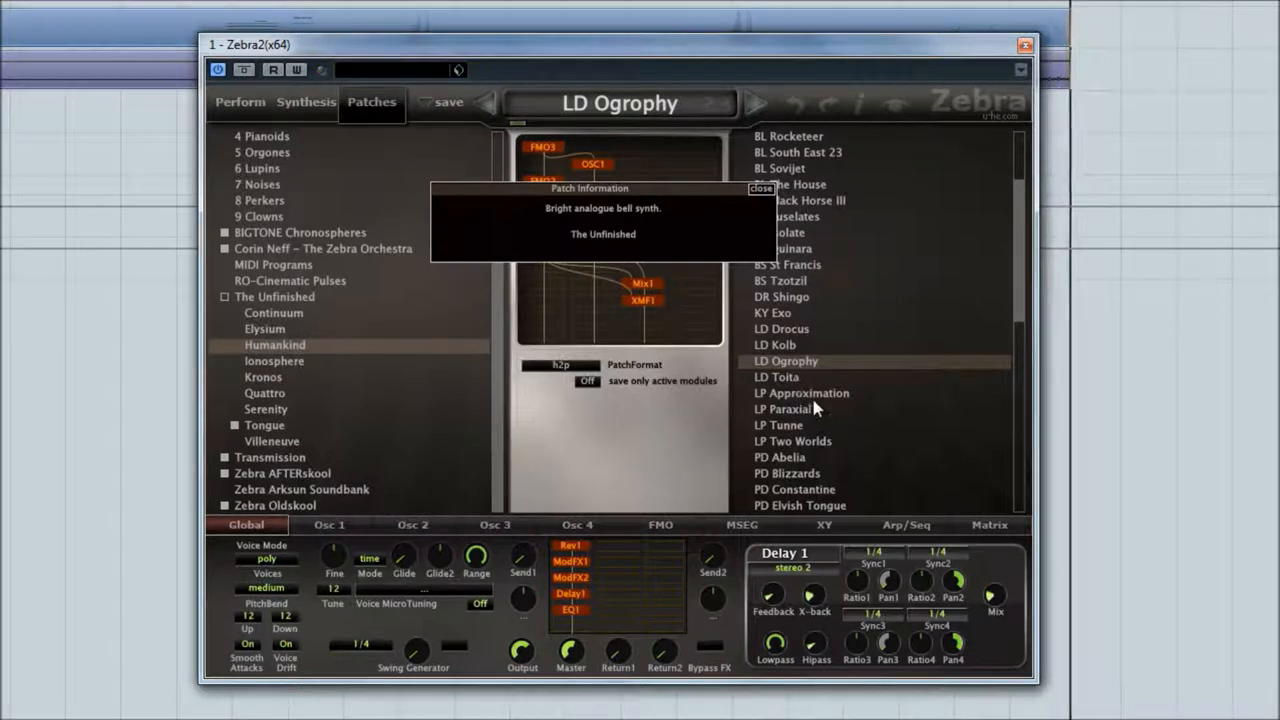
Audition LP Approximation and LP Tunne loops, then load the PD Abelia pad
{"action": "left_click", "coordinate": [802, 392]}
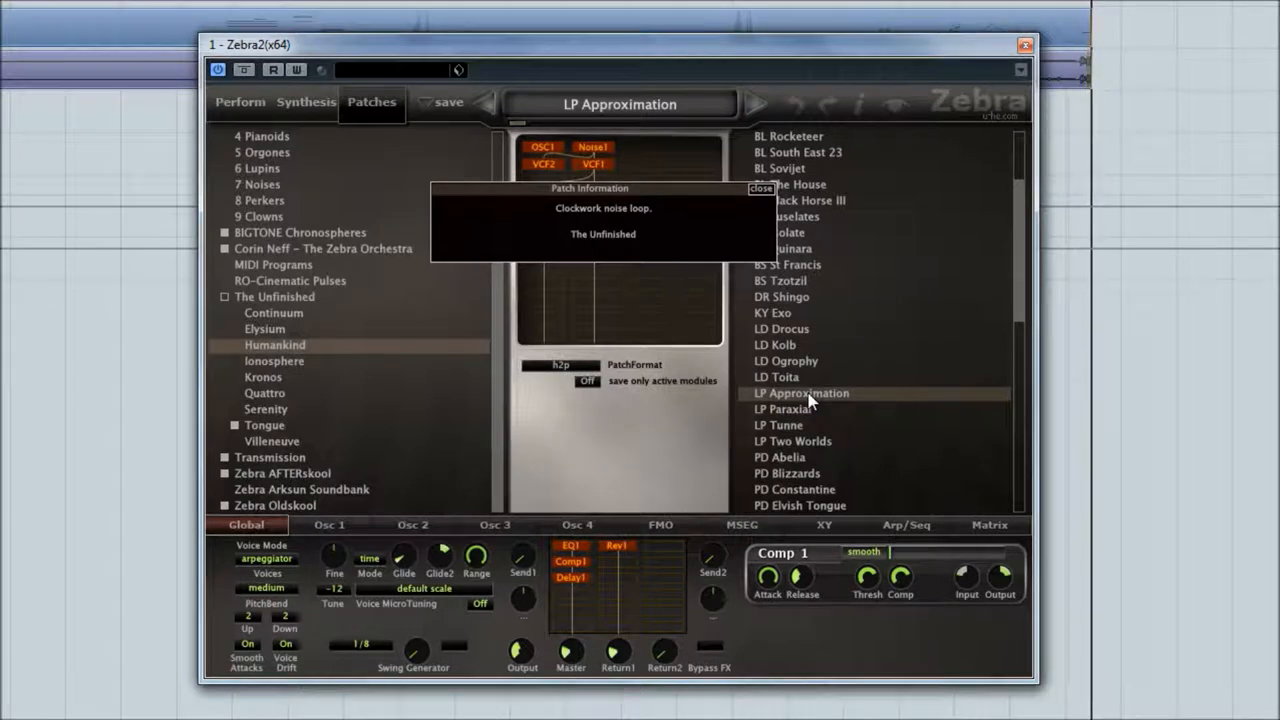
{"action": "mouse_move", "coordinate": [776, 442]}
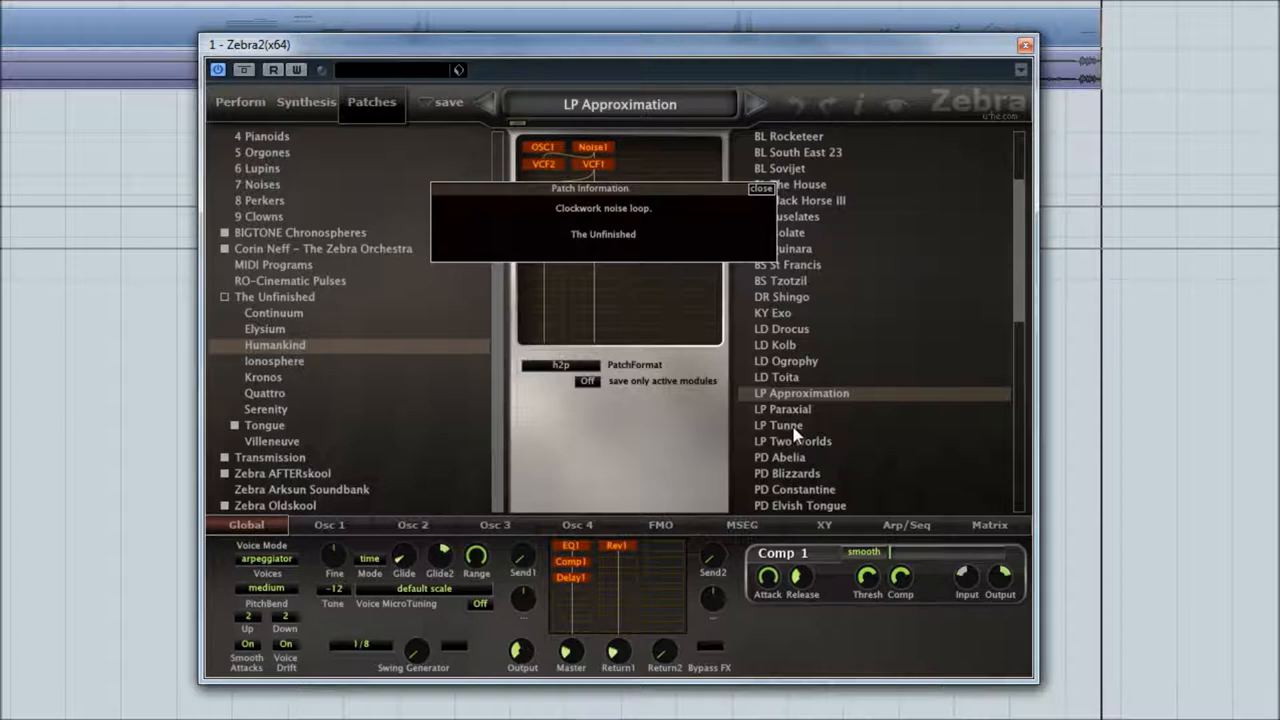
{"action": "left_click", "coordinate": [778, 424]}
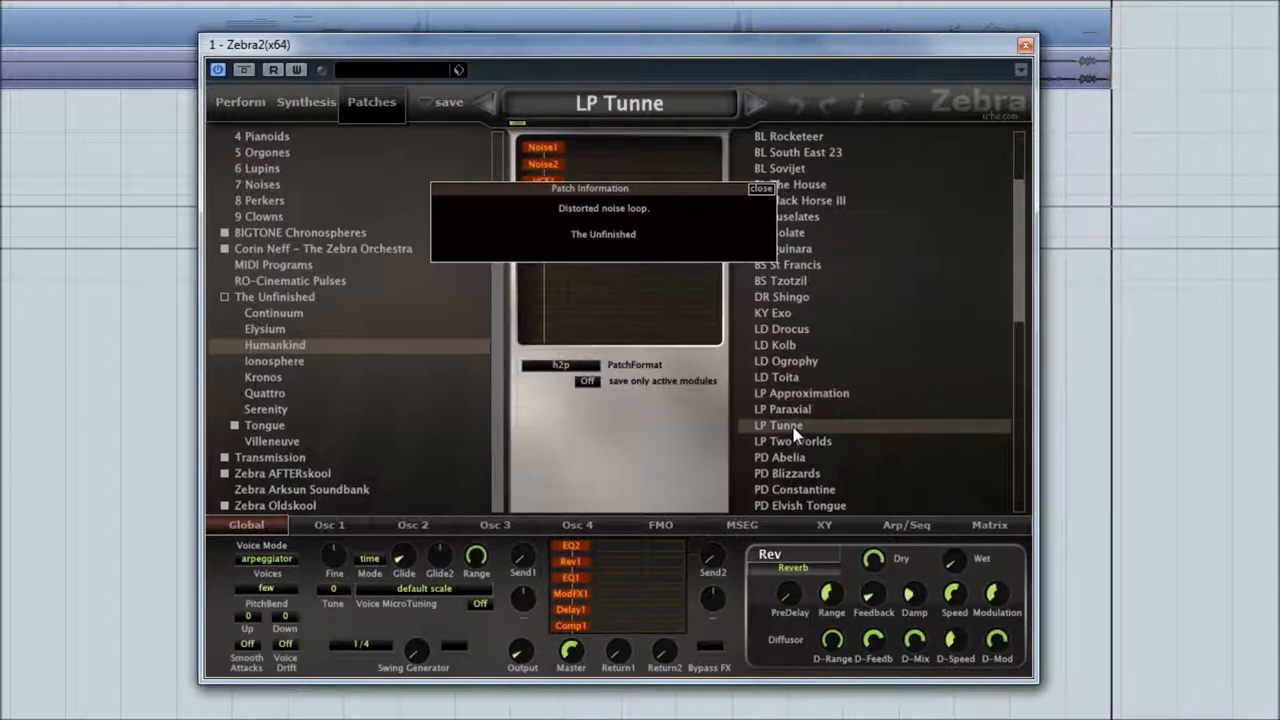
{"action": "mouse_move", "coordinate": [928, 334]}
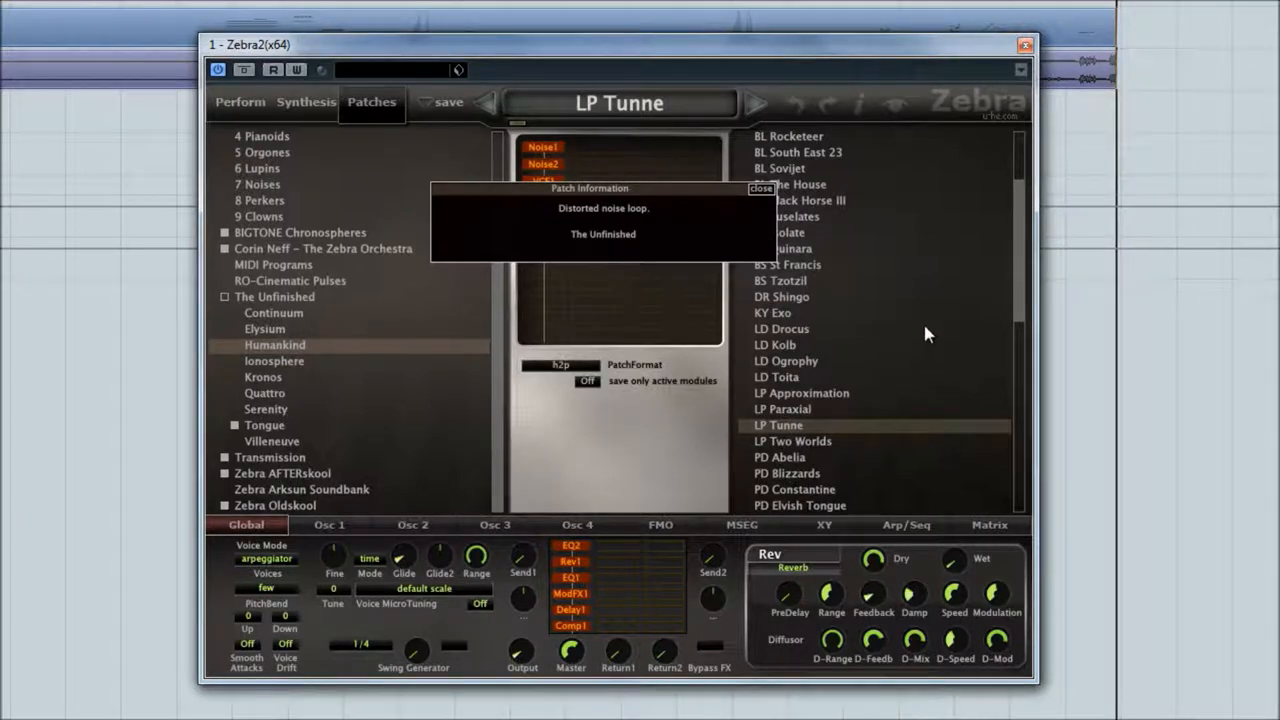
{"action": "mouse_move", "coordinate": [1022, 250]}
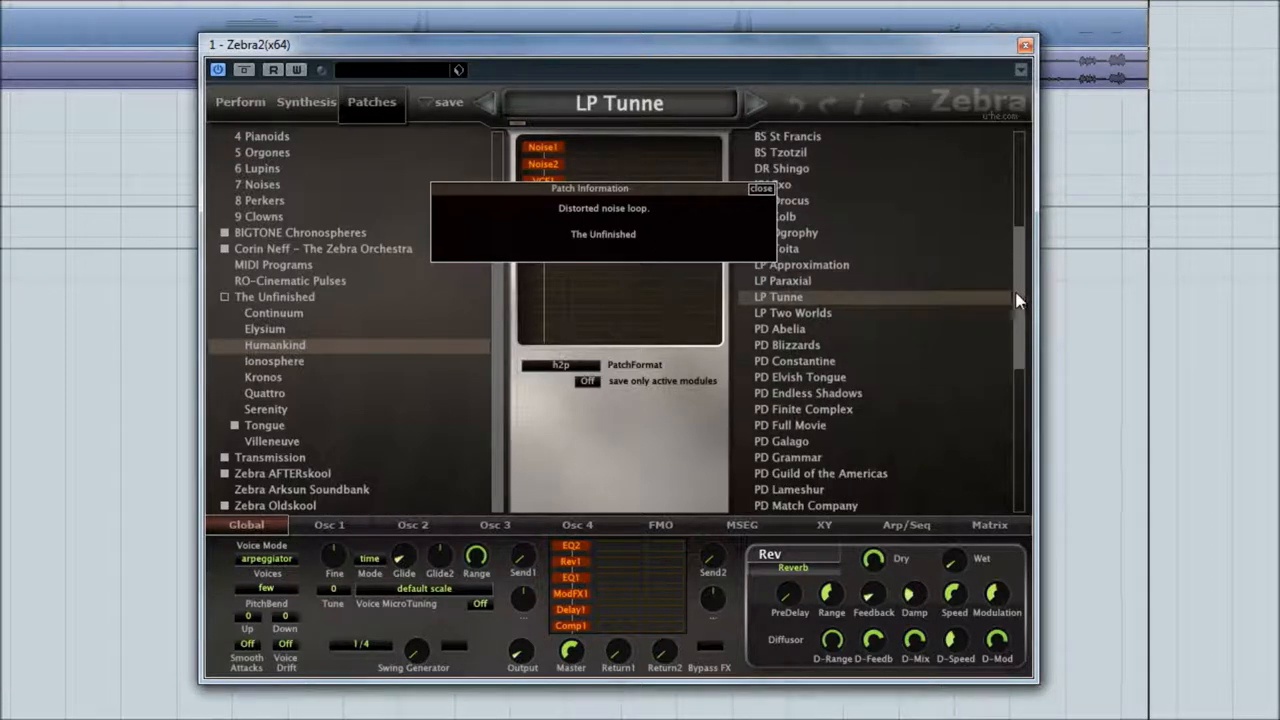
{"action": "left_click", "coordinate": [780, 328]}
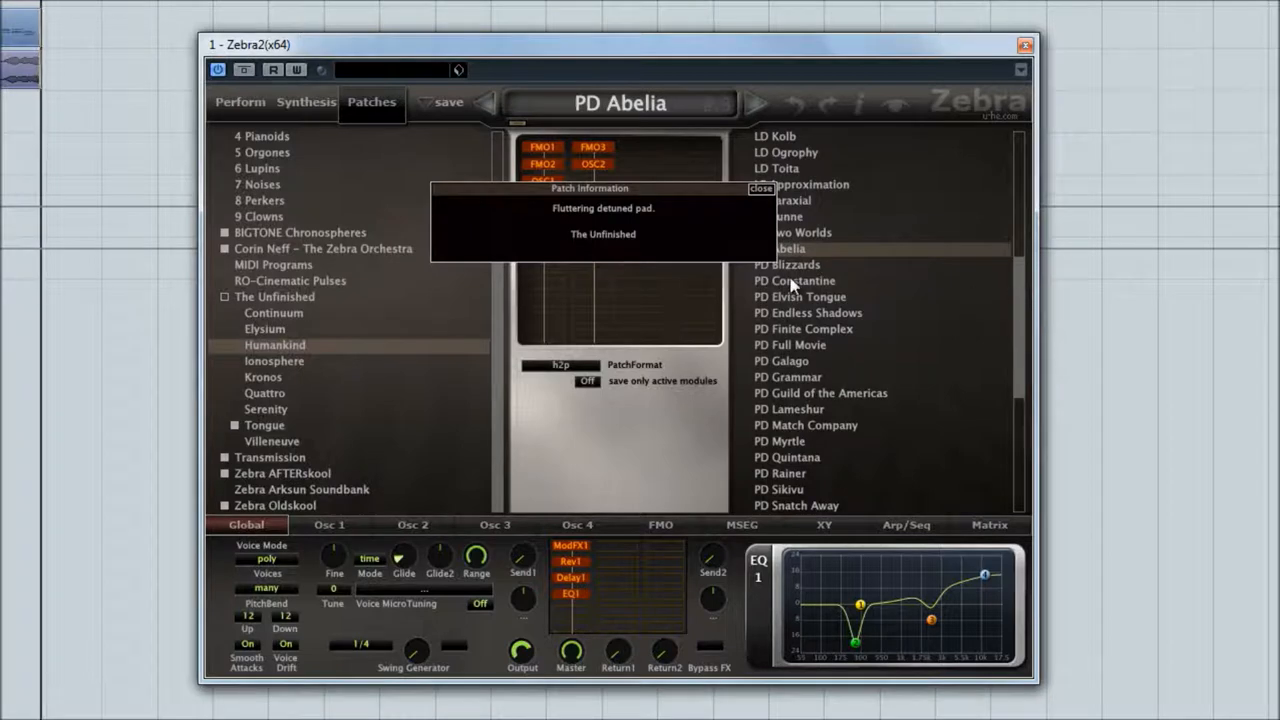
Audition the PD Constantine pad, then load PD Endless Shadows
{"action": "left_click", "coordinate": [794, 280]}
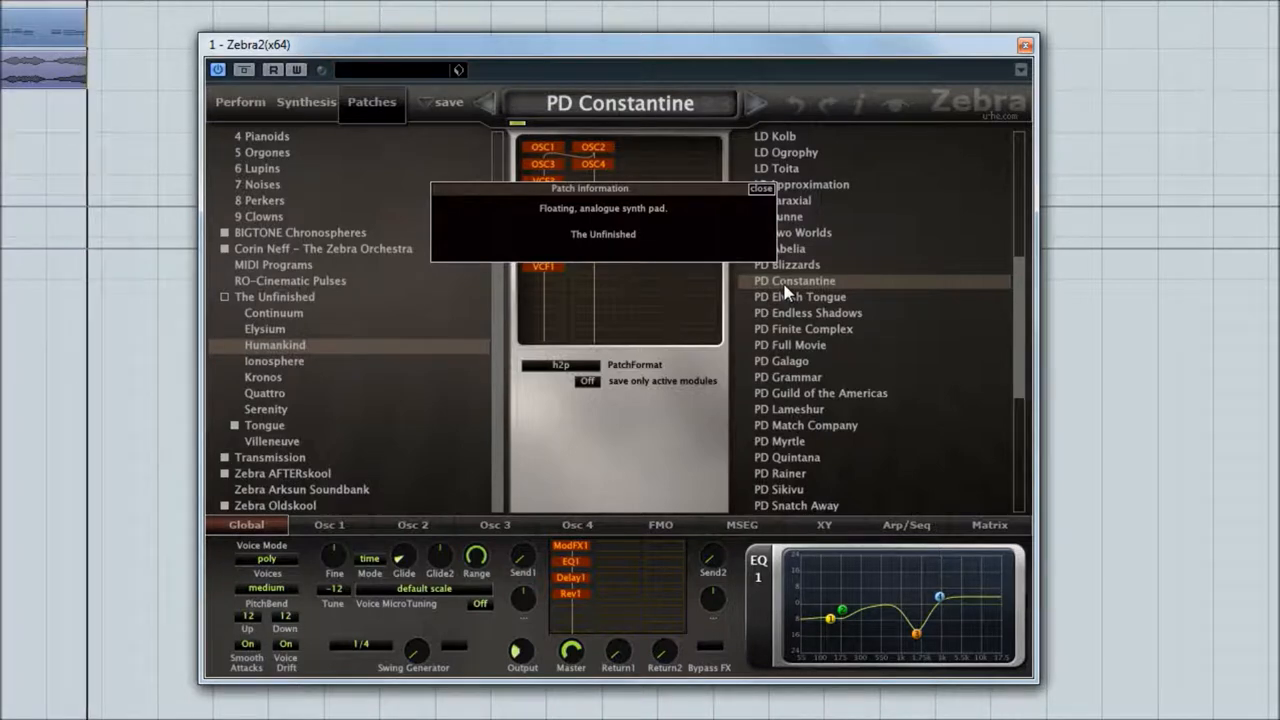
{"action": "mouse_move", "coordinate": [812, 312]}
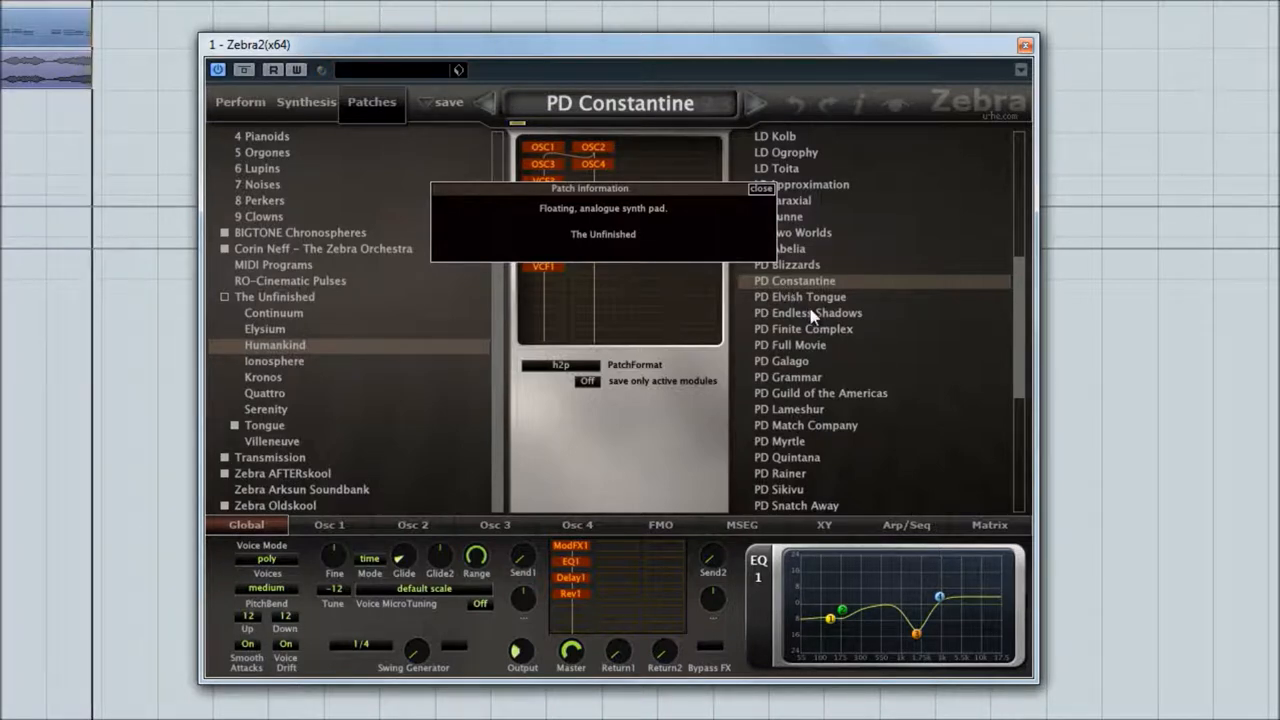
{"action": "mouse_move", "coordinate": [812, 318]}
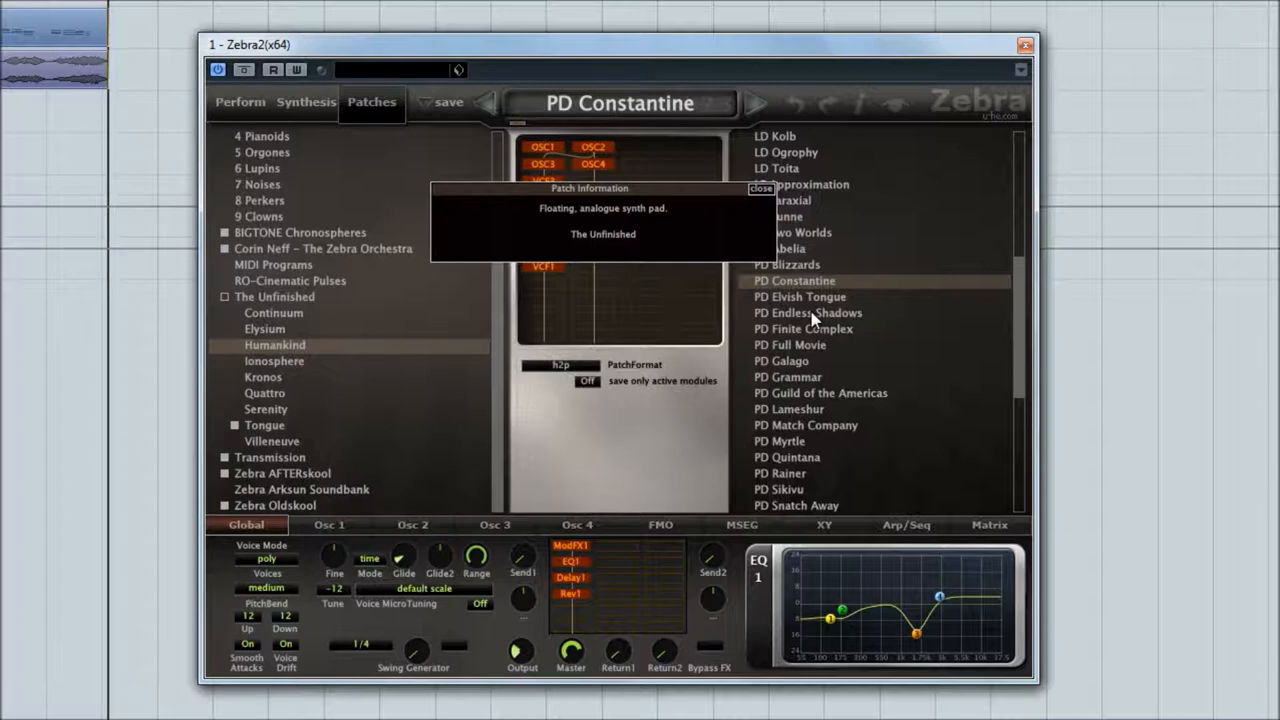
{"action": "left_click", "coordinate": [816, 312]}
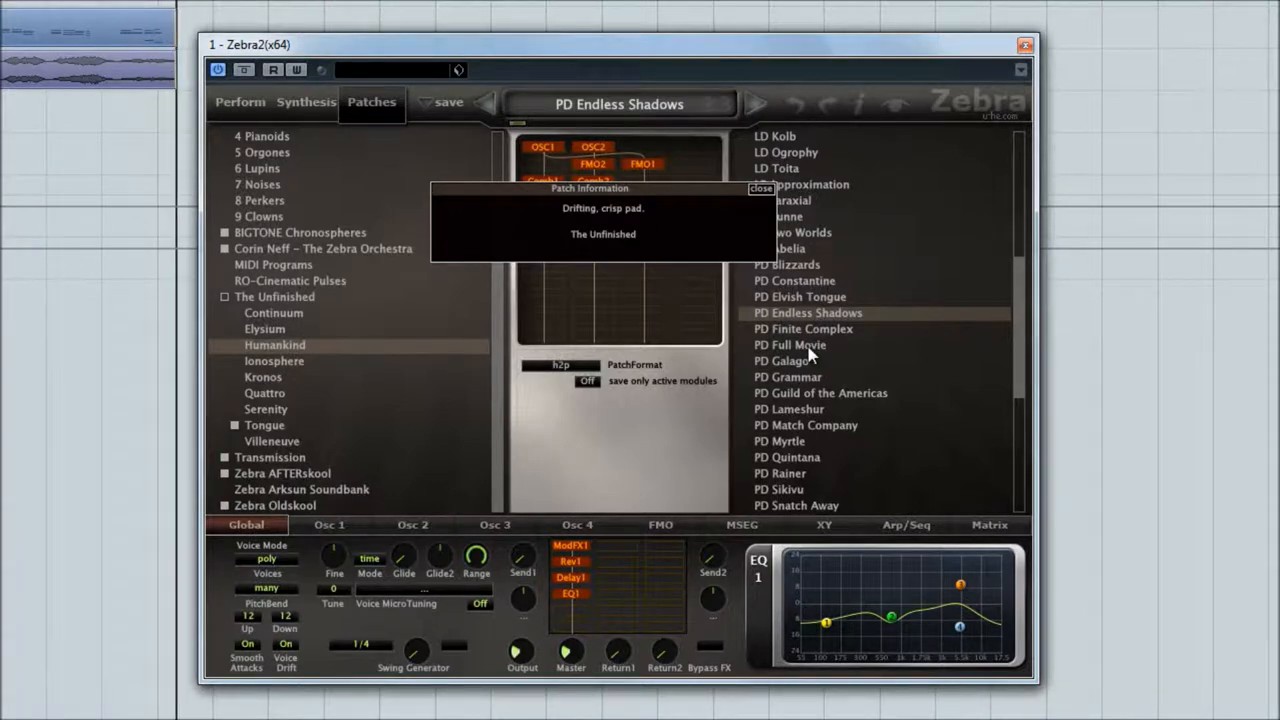
Audition the PD Full Movie, PD Grammar and next pad patches in the list
{"action": "left_click", "coordinate": [800, 344]}
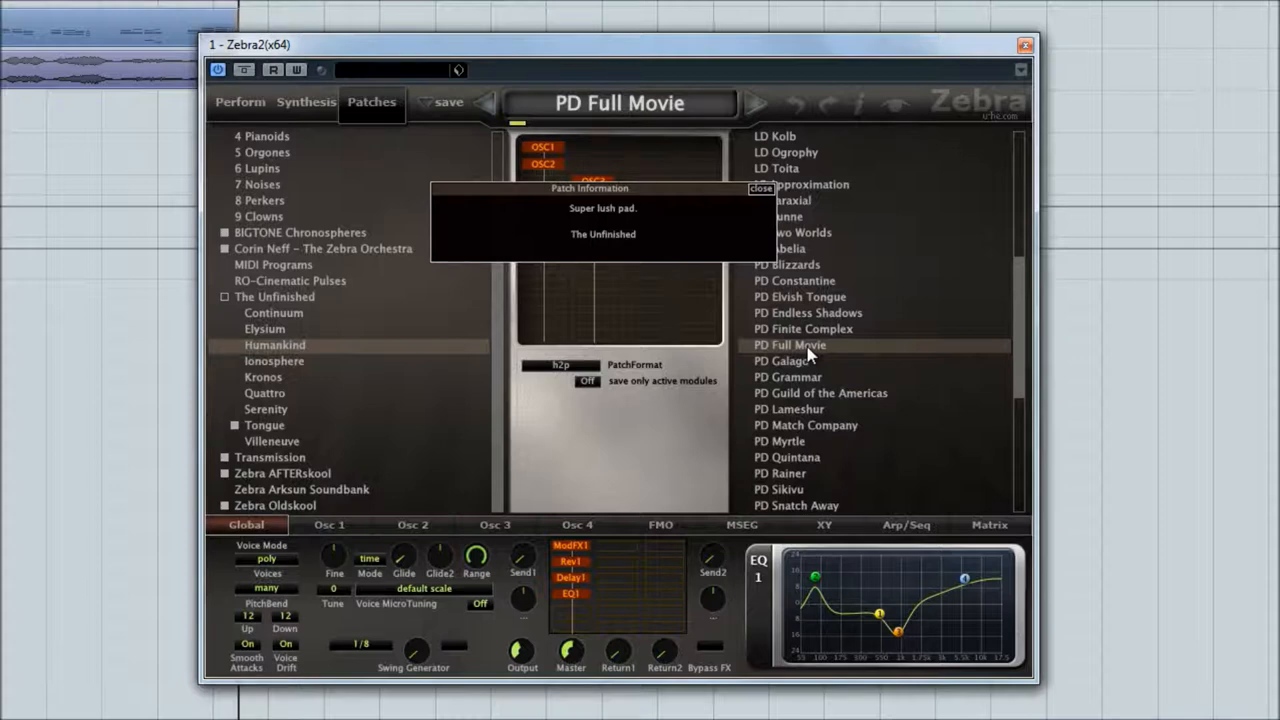
{"action": "mouse_move", "coordinate": [794, 380]}
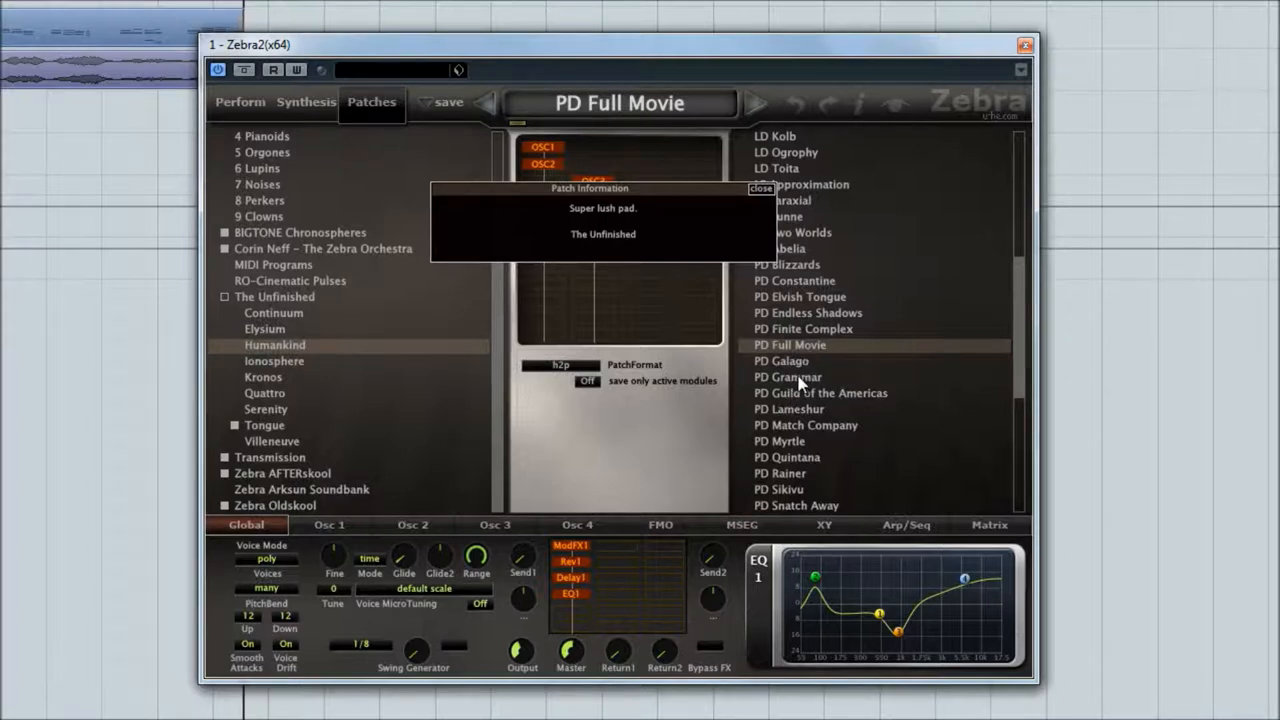
{"action": "left_click", "coordinate": [788, 376]}
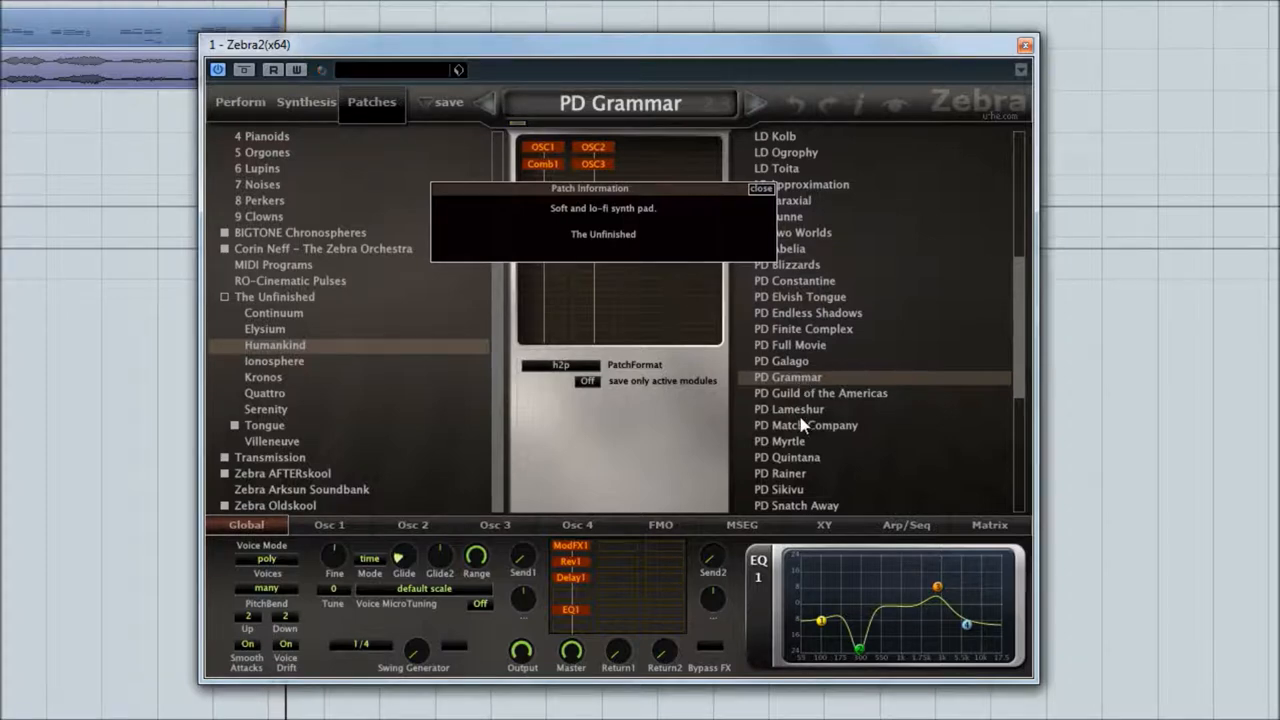
{"action": "left_click", "coordinate": [806, 424]}
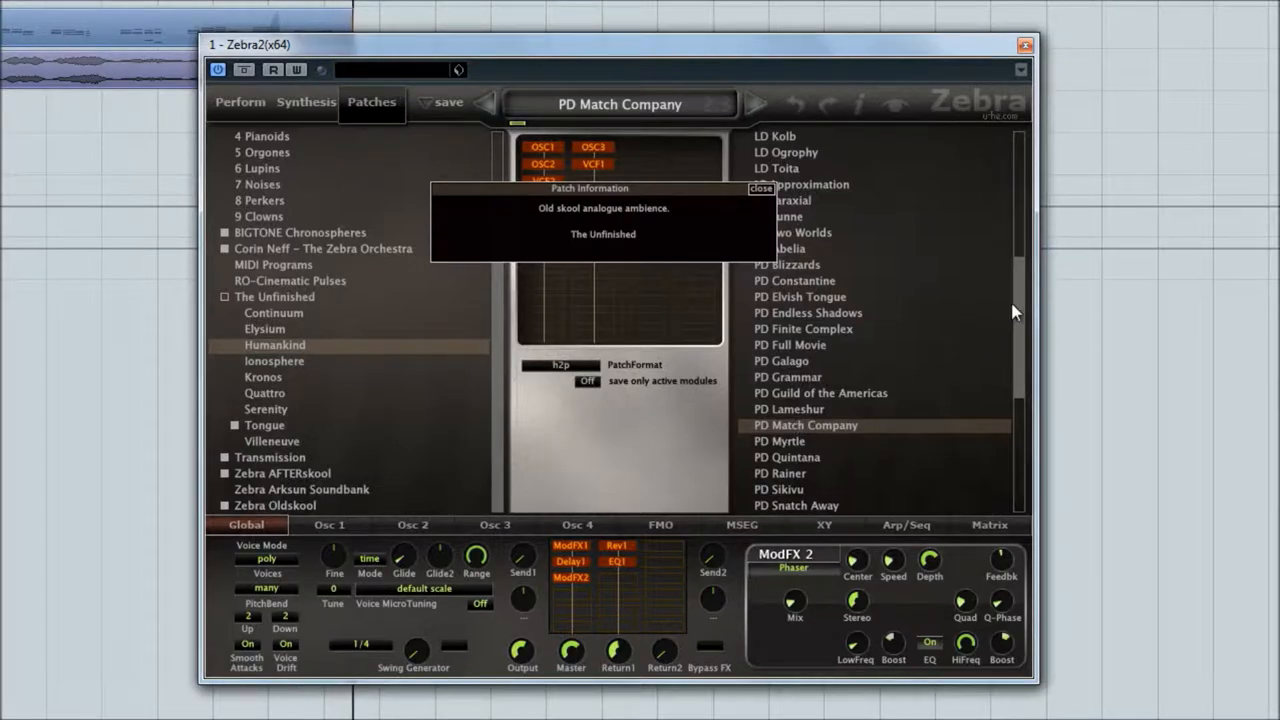
Audition PD Rainer, then load PD You Are Alone, the grand detuned pad
{"action": "scroll", "scroll_direction": "down", "scroll_amount": 3}
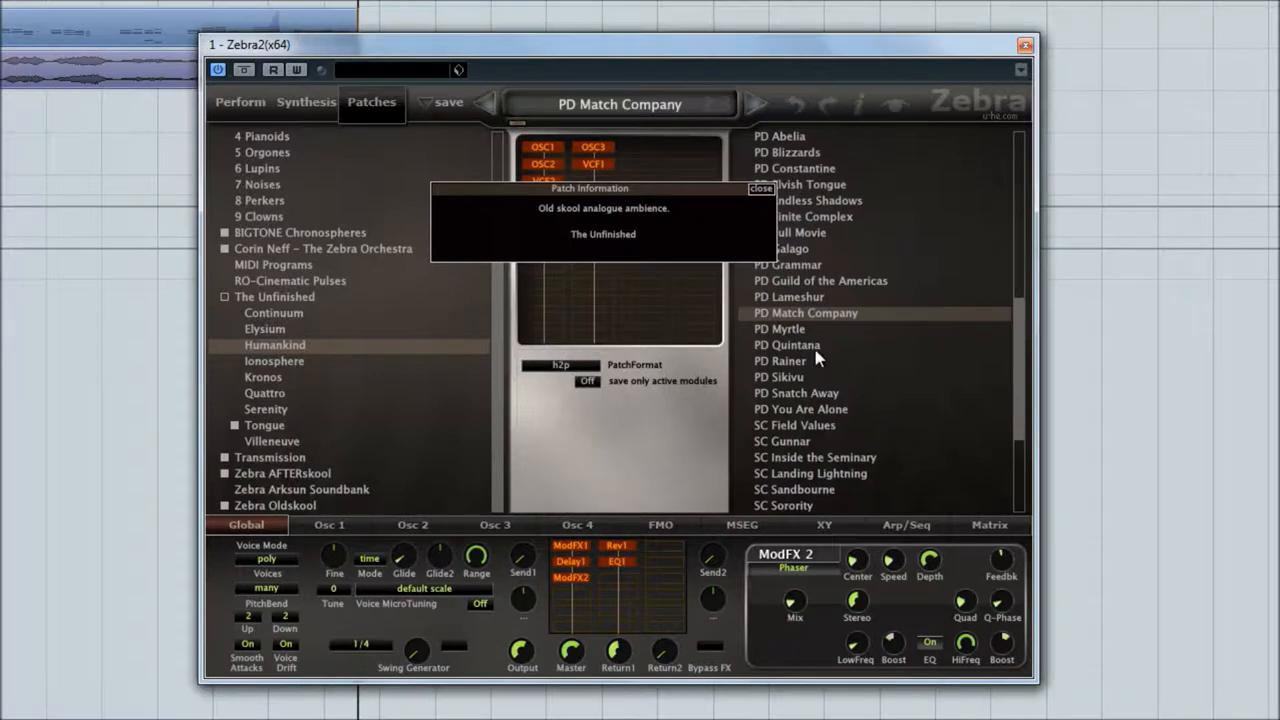
{"action": "left_click", "coordinate": [796, 360]}
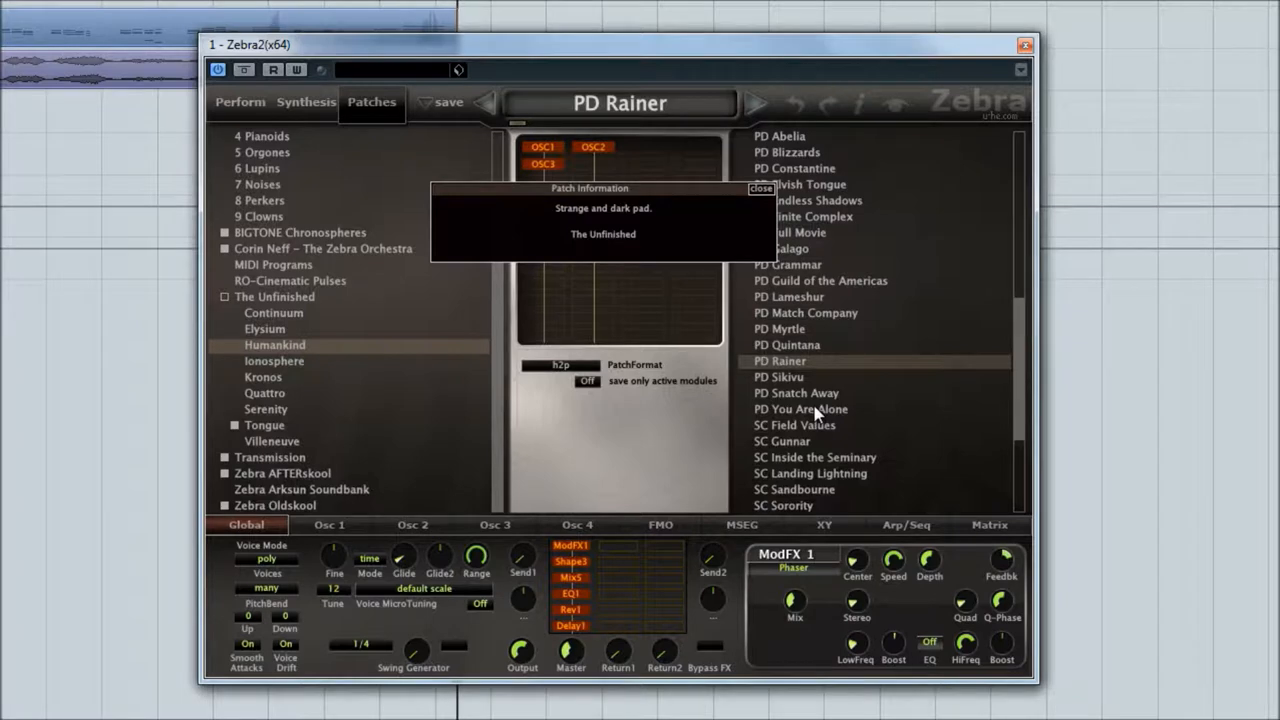
{"action": "left_click", "coordinate": [800, 408]}
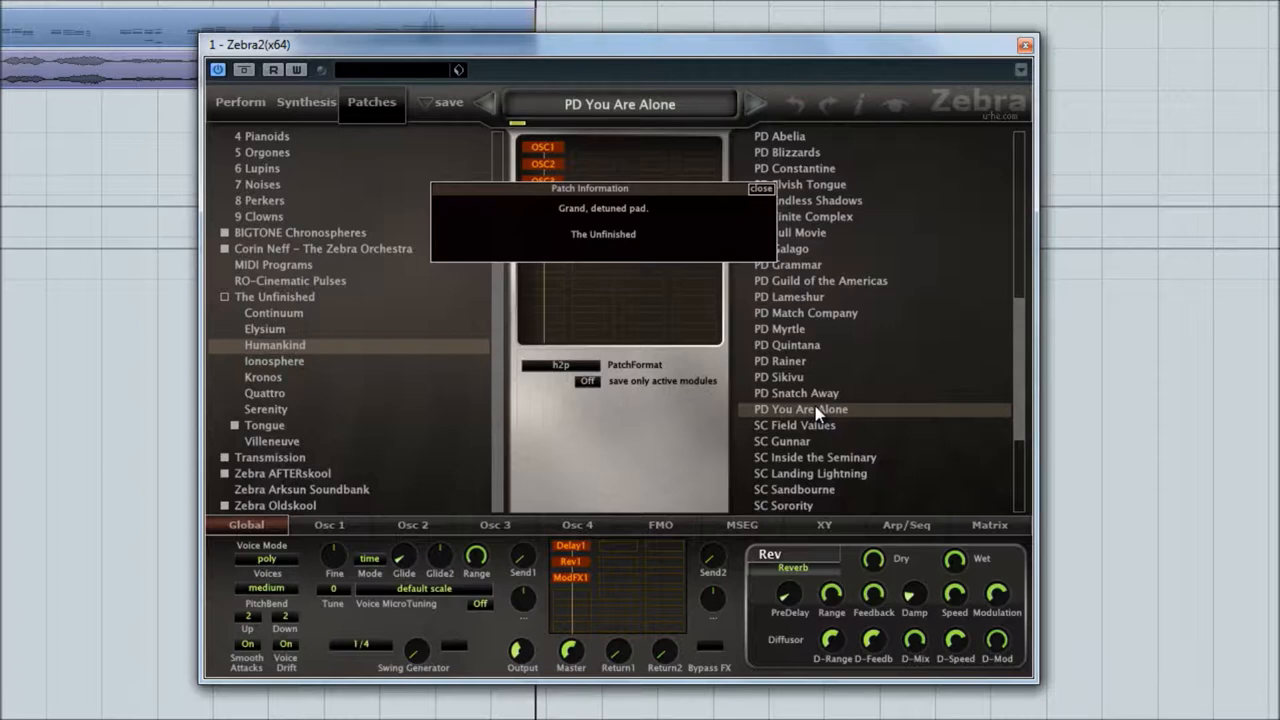
Audition SC Gunnar, SC Landing Lightning and SC Sandbourne, then load the SC Troa terrorscape
{"action": "scroll", "scroll_direction": "down", "scroll_amount": 3}
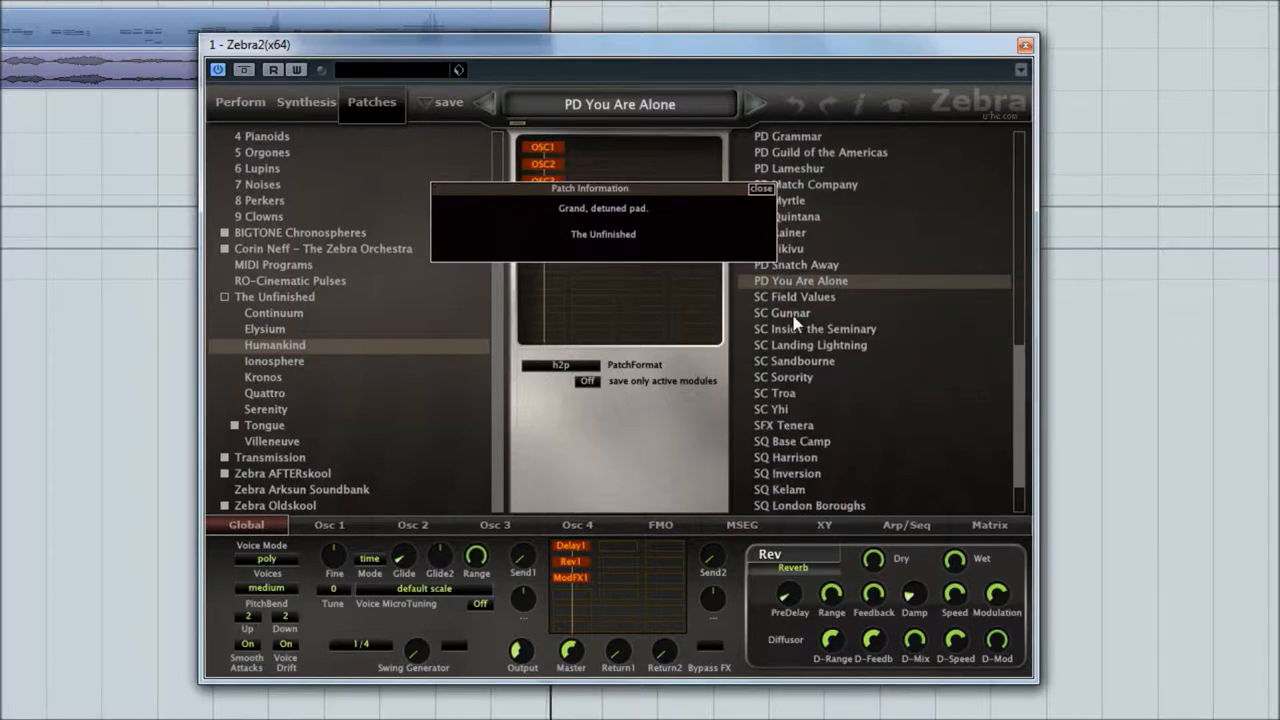
{"action": "left_click", "coordinate": [782, 312]}
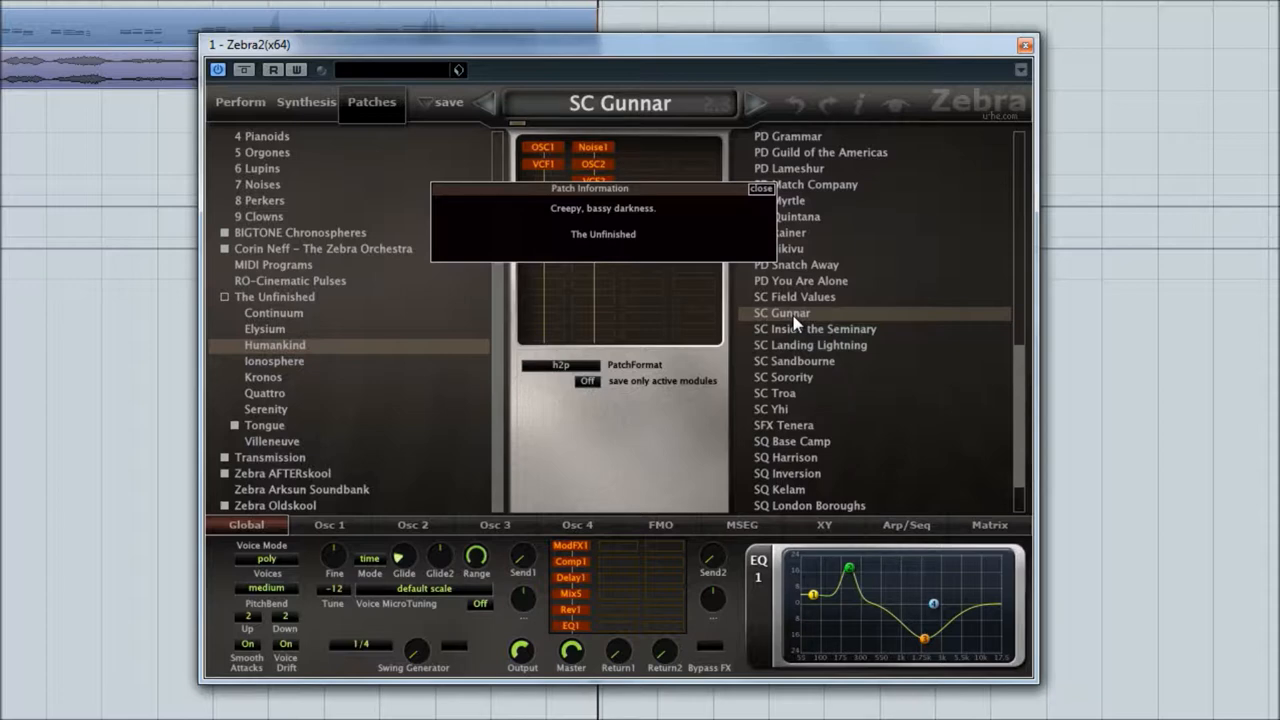
{"action": "mouse_move", "coordinate": [792, 352]}
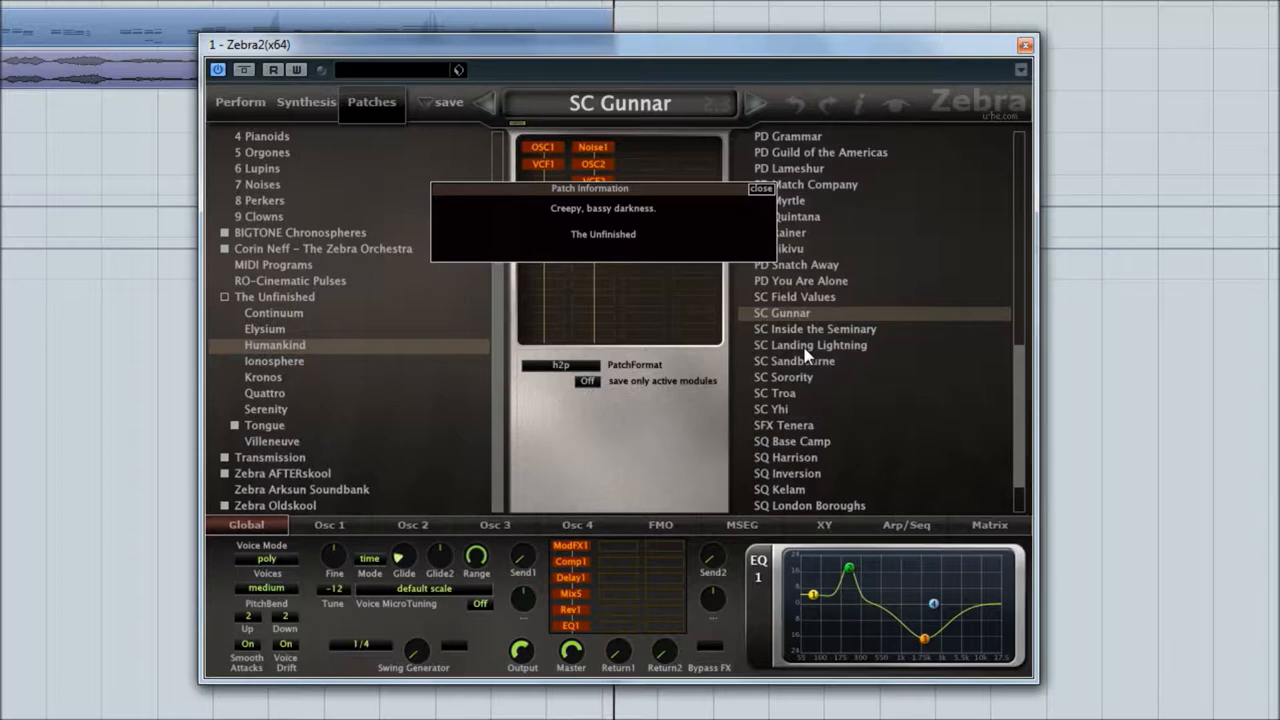
{"action": "left_click", "coordinate": [808, 344]}
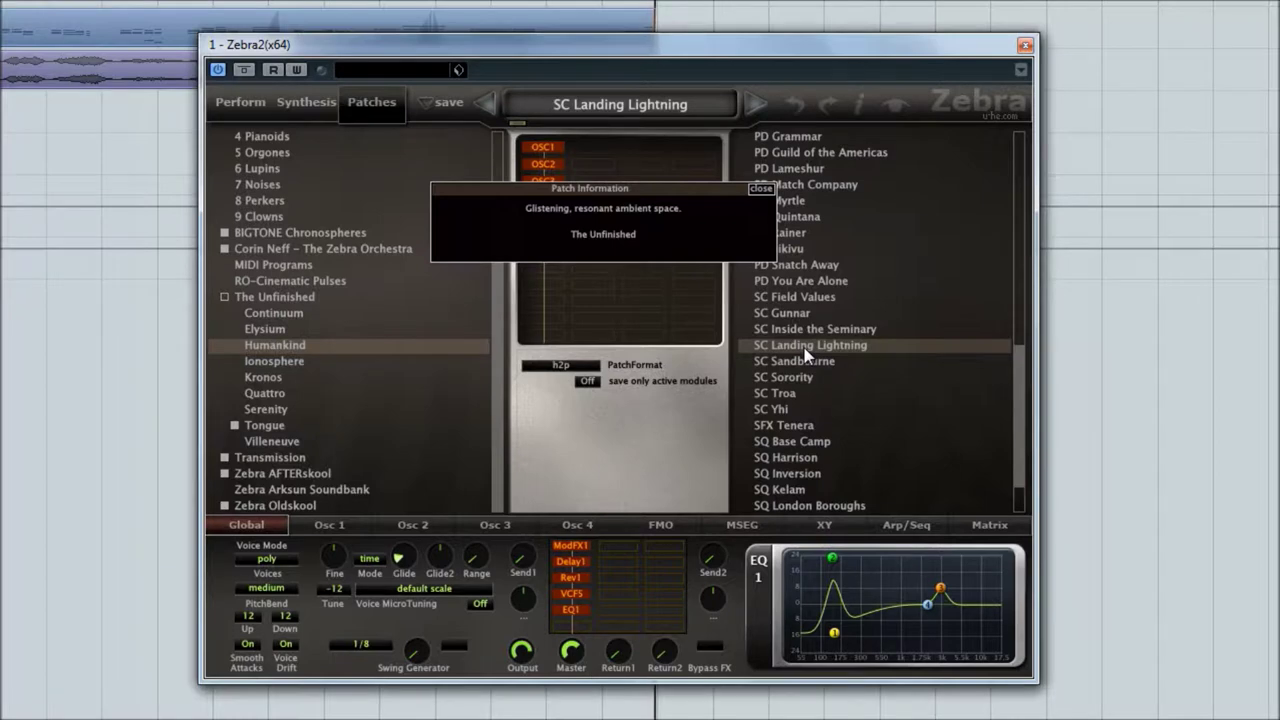
{"action": "mouse_move", "coordinate": [820, 372]}
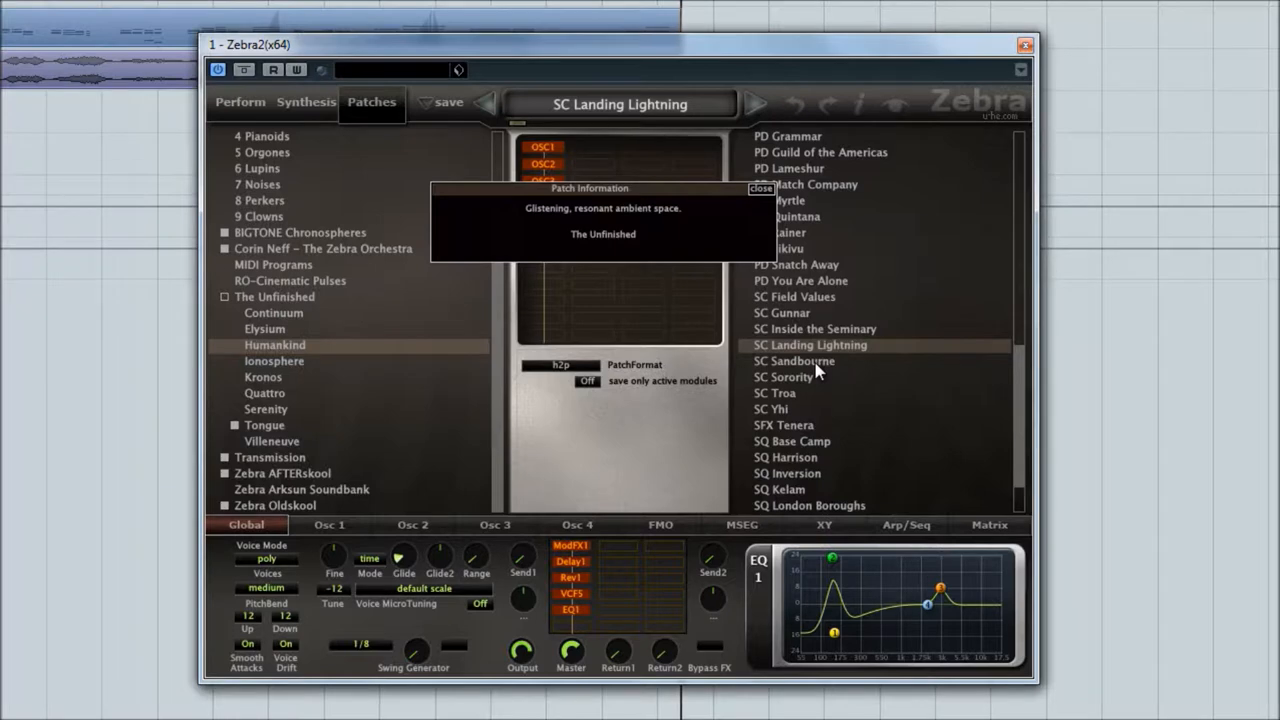
{"action": "left_click", "coordinate": [794, 360]}
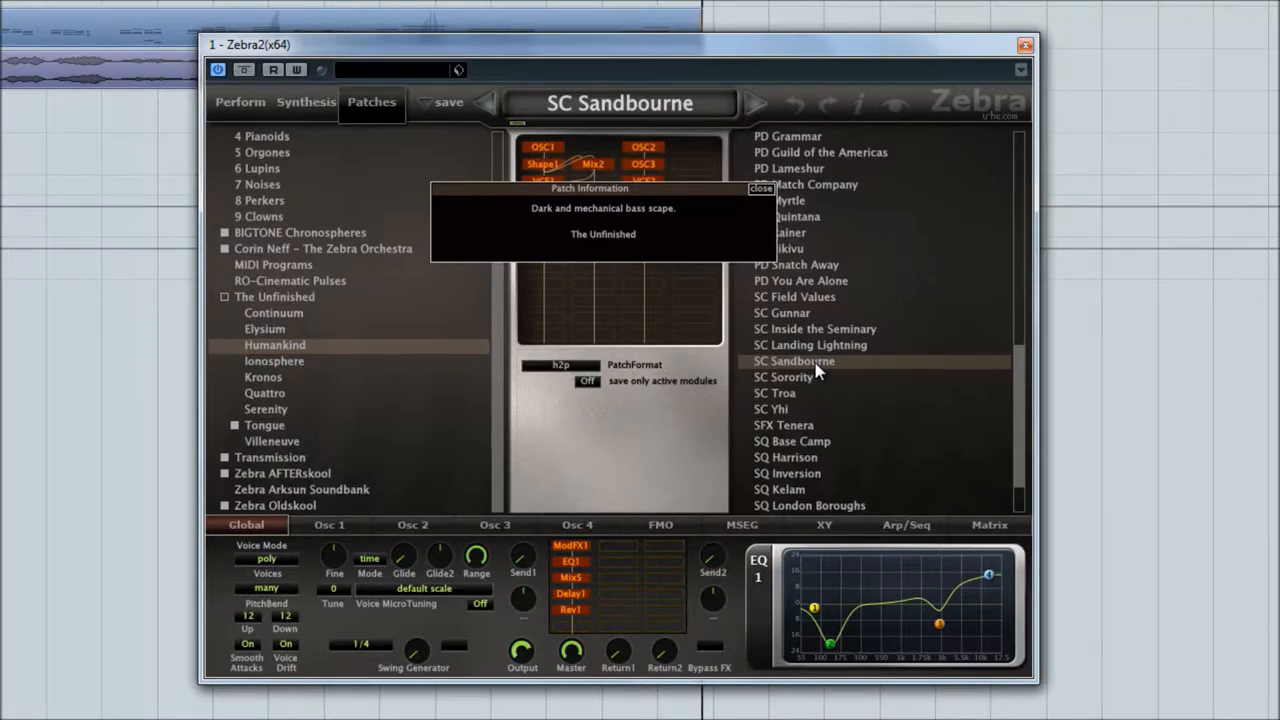
{"action": "mouse_move", "coordinate": [792, 414]}
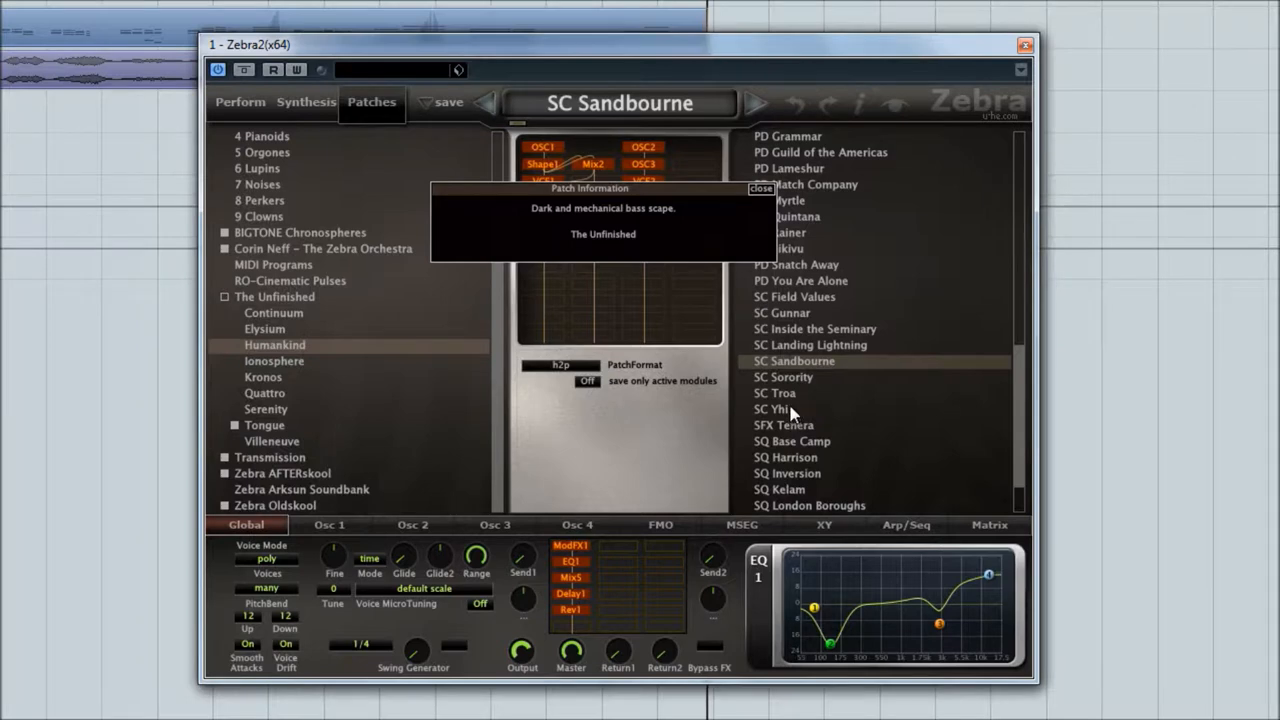
{"action": "mouse_move", "coordinate": [796, 400]}
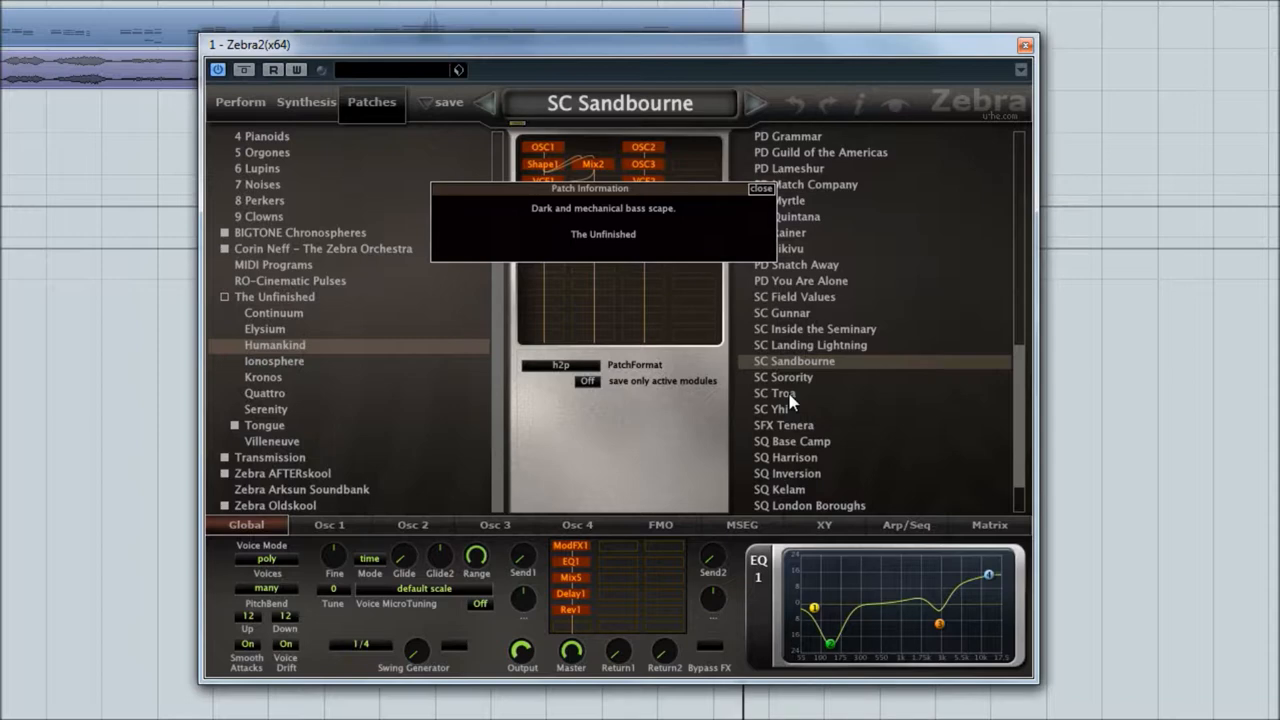
{"action": "left_click", "coordinate": [772, 392]}
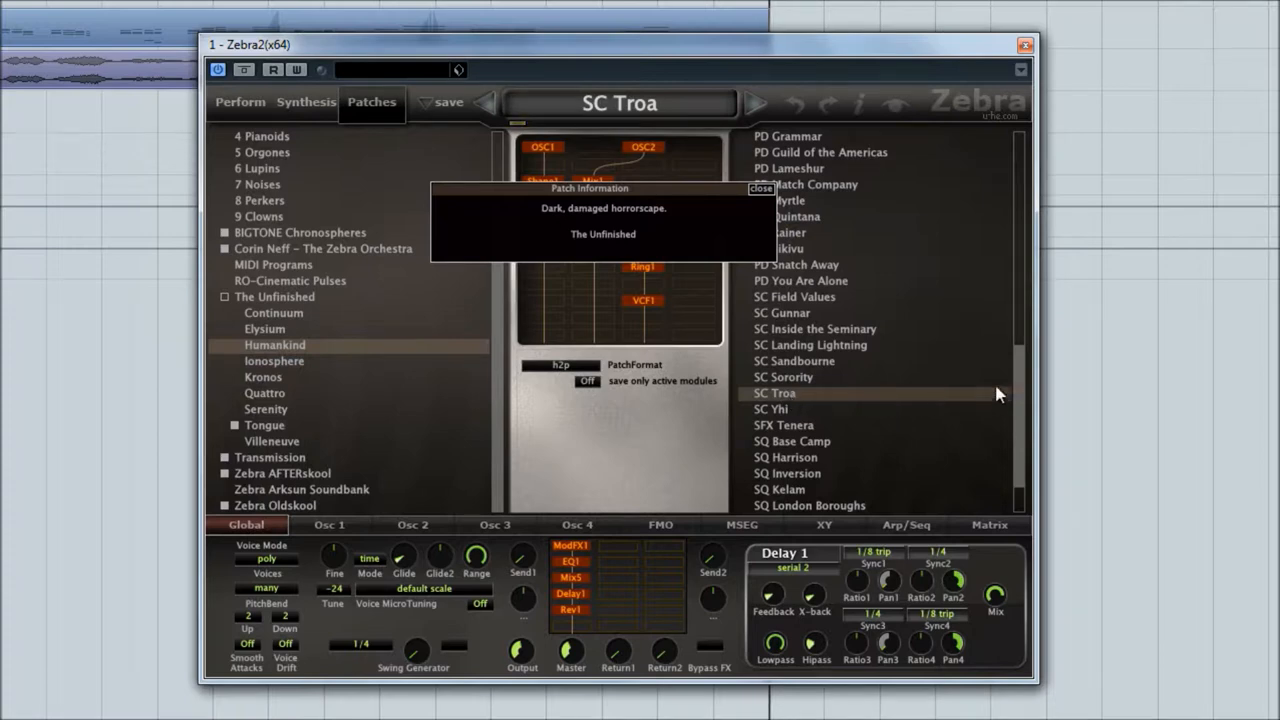
Load SQ Harrison, SQ Kelam, SQ Nikon Canon and SQ Norm Function presets one after another
{"action": "scroll", "scroll_direction": "down", "scroll_amount": 3}
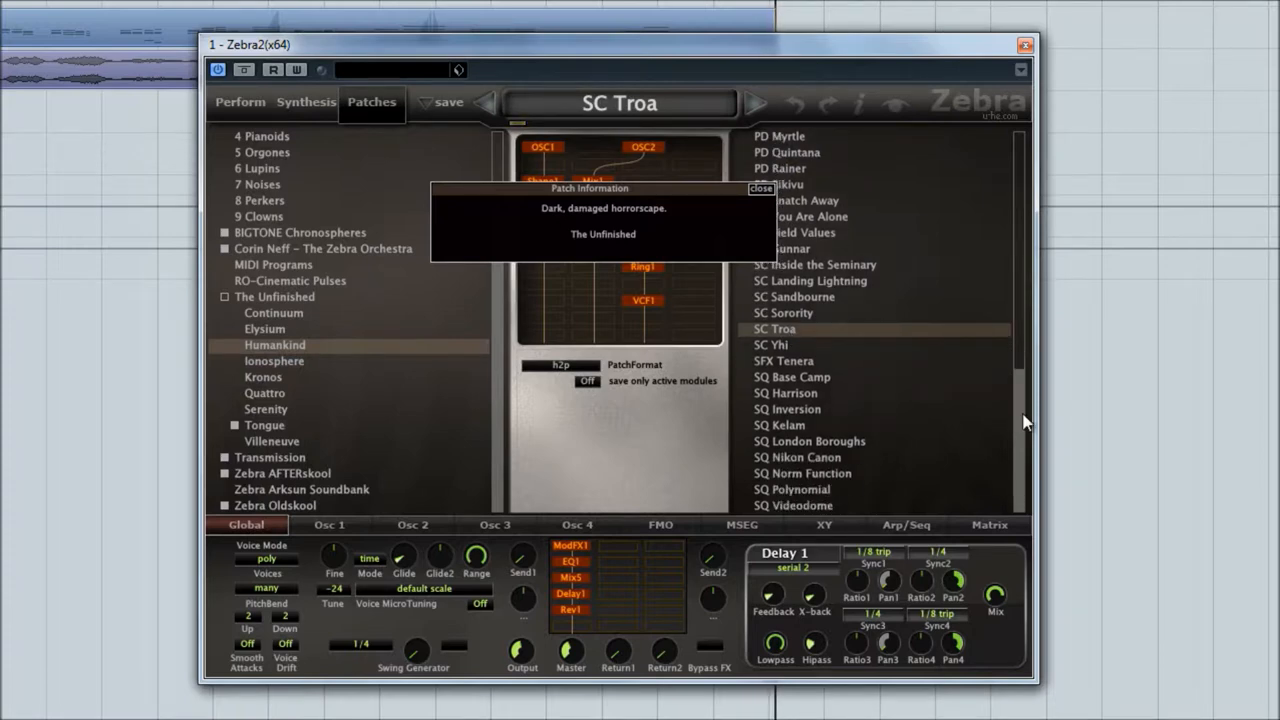
{"action": "mouse_move", "coordinate": [822, 400]}
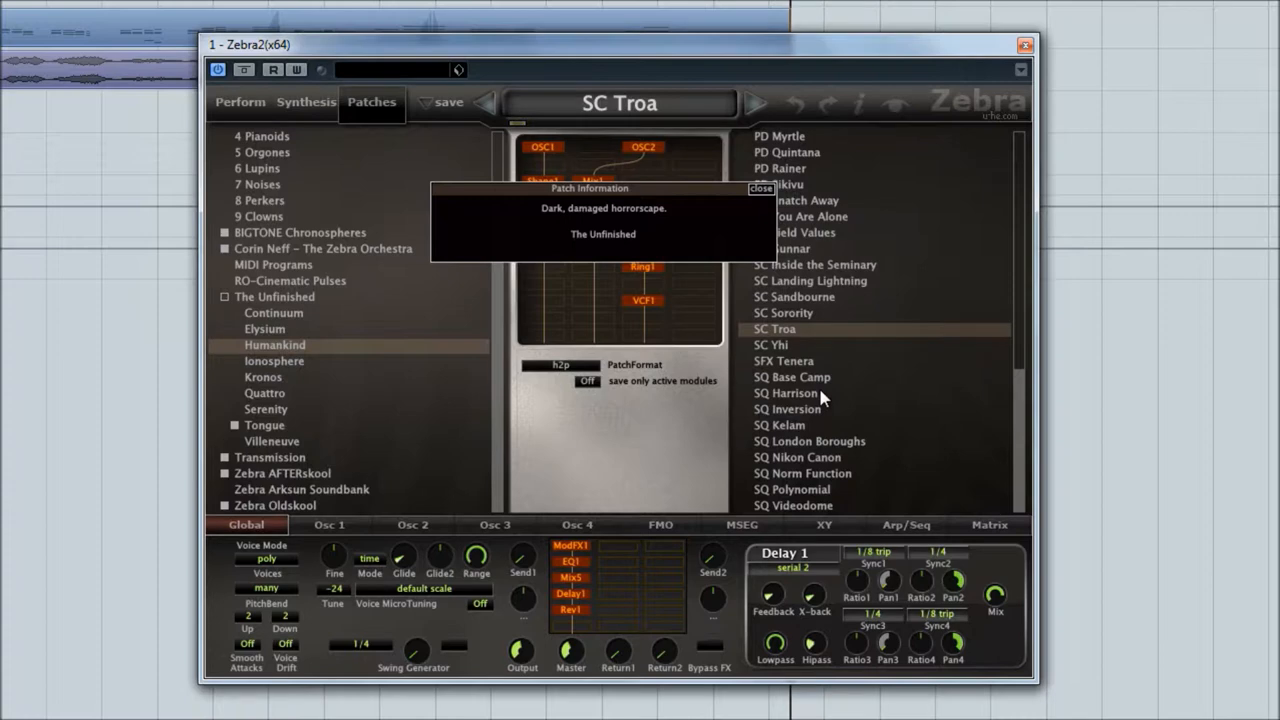
{"action": "mouse_move", "coordinate": [820, 400]}
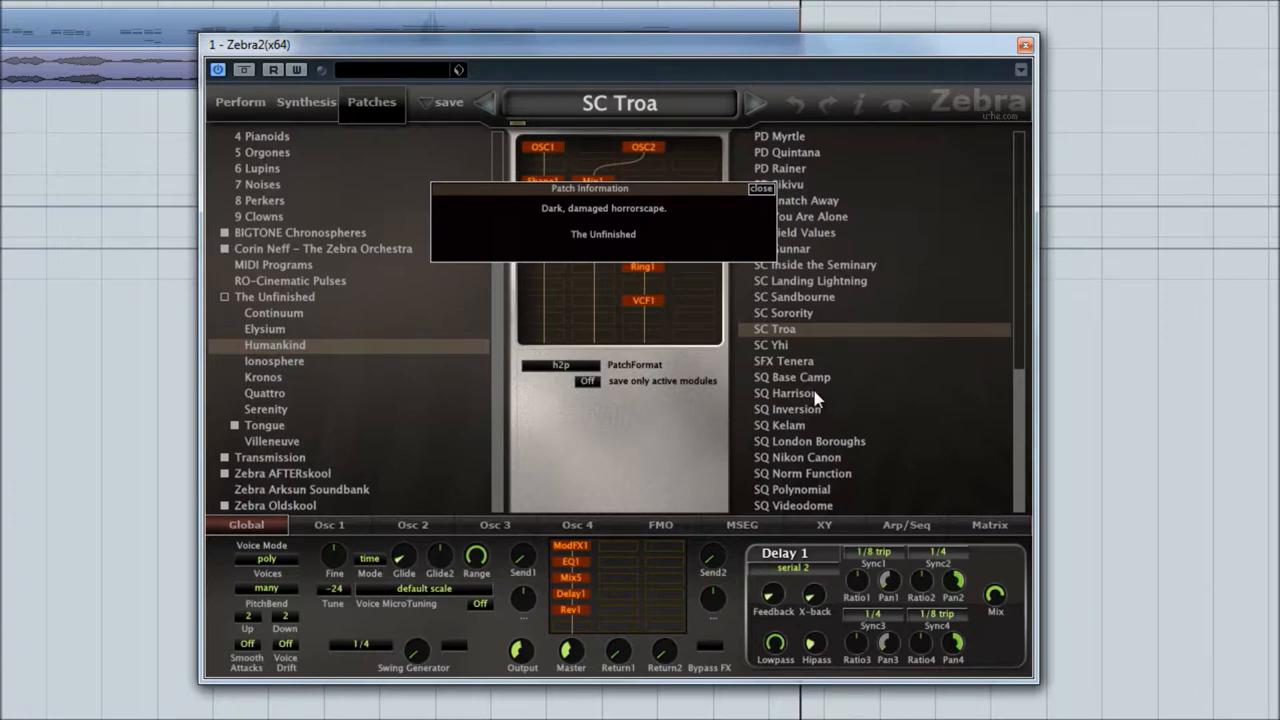
{"action": "left_click", "coordinate": [792, 392]}
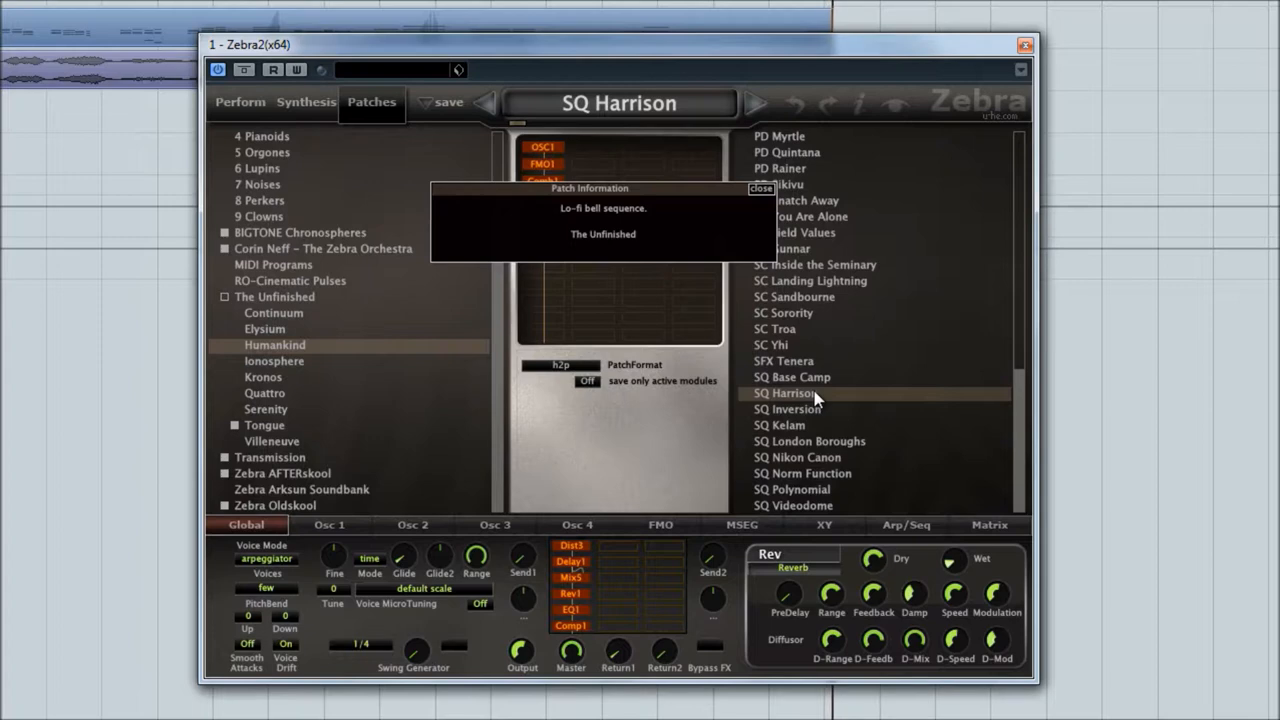
{"action": "mouse_move", "coordinate": [800, 442]}
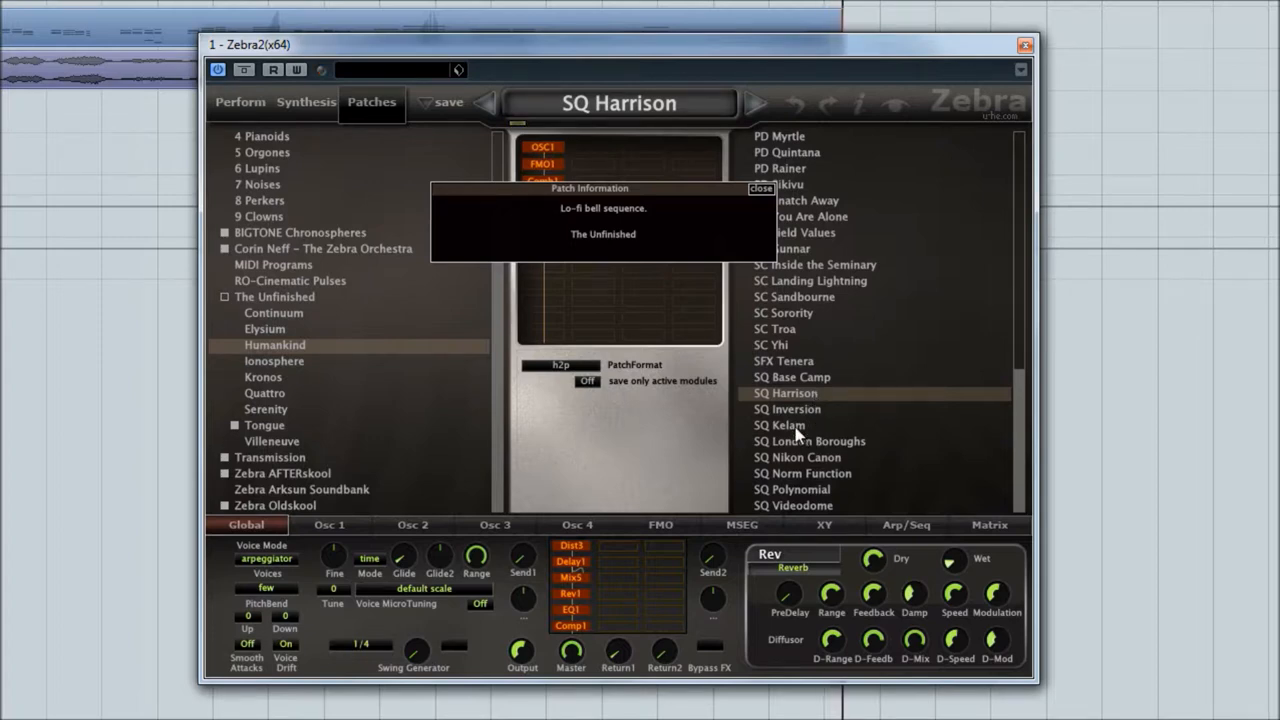
{"action": "left_click", "coordinate": [780, 424]}
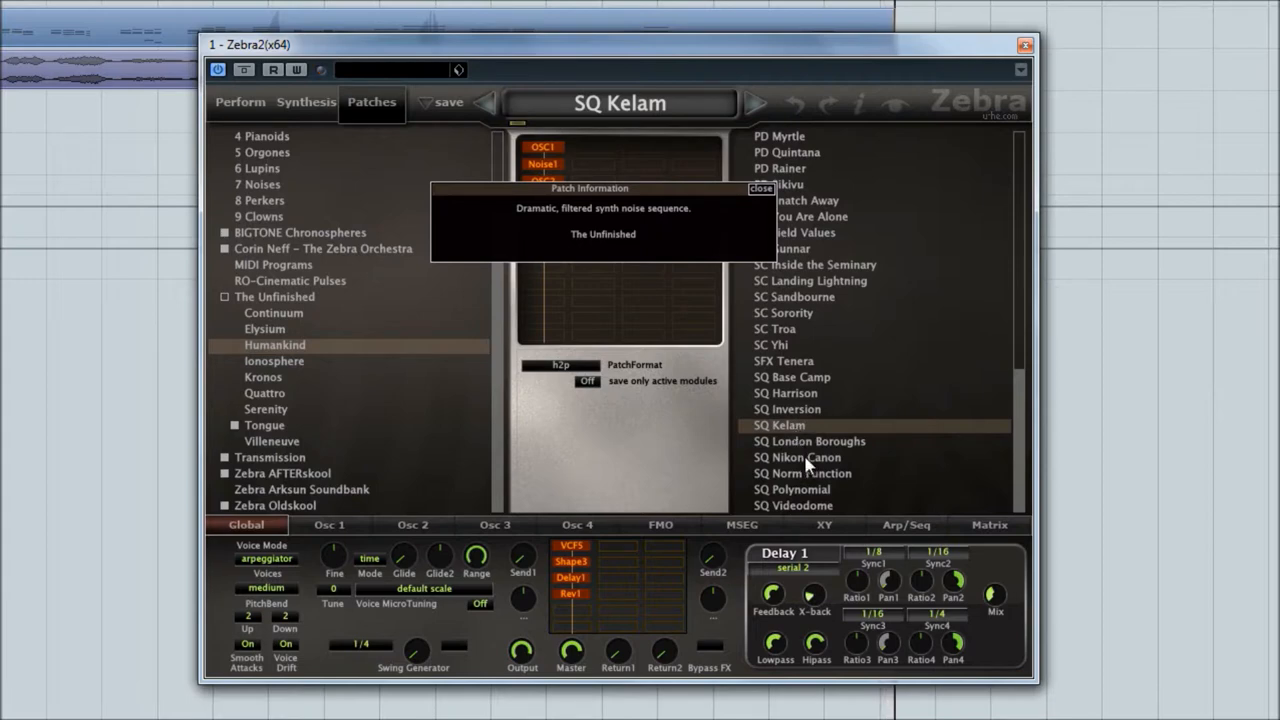
{"action": "left_click", "coordinate": [796, 456]}
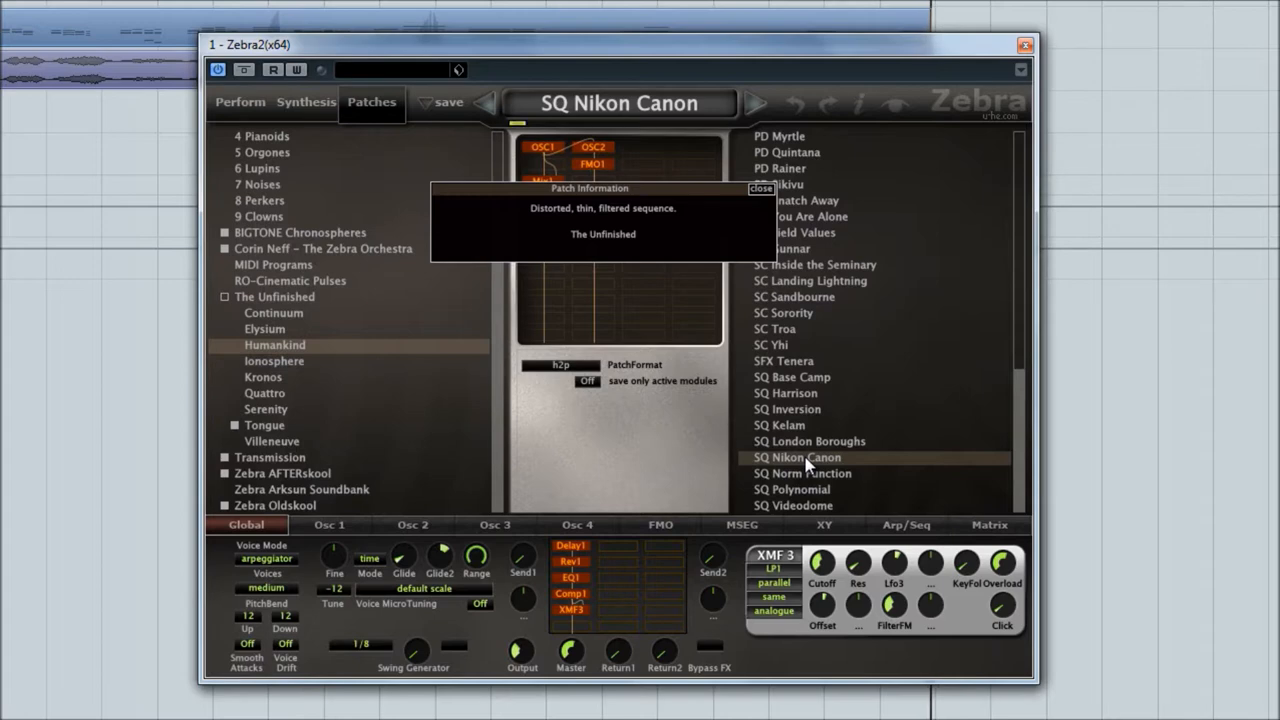
{"action": "mouse_move", "coordinate": [822, 492]}
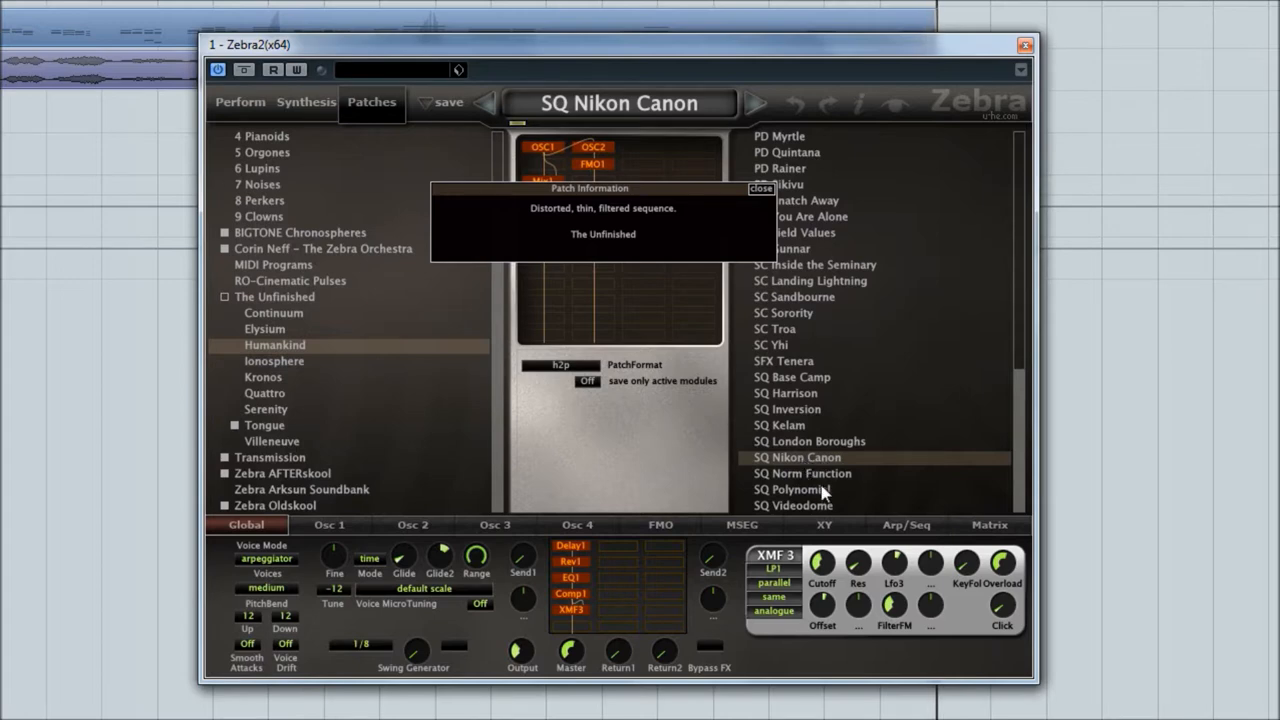
{"action": "left_click", "coordinate": [804, 472]}
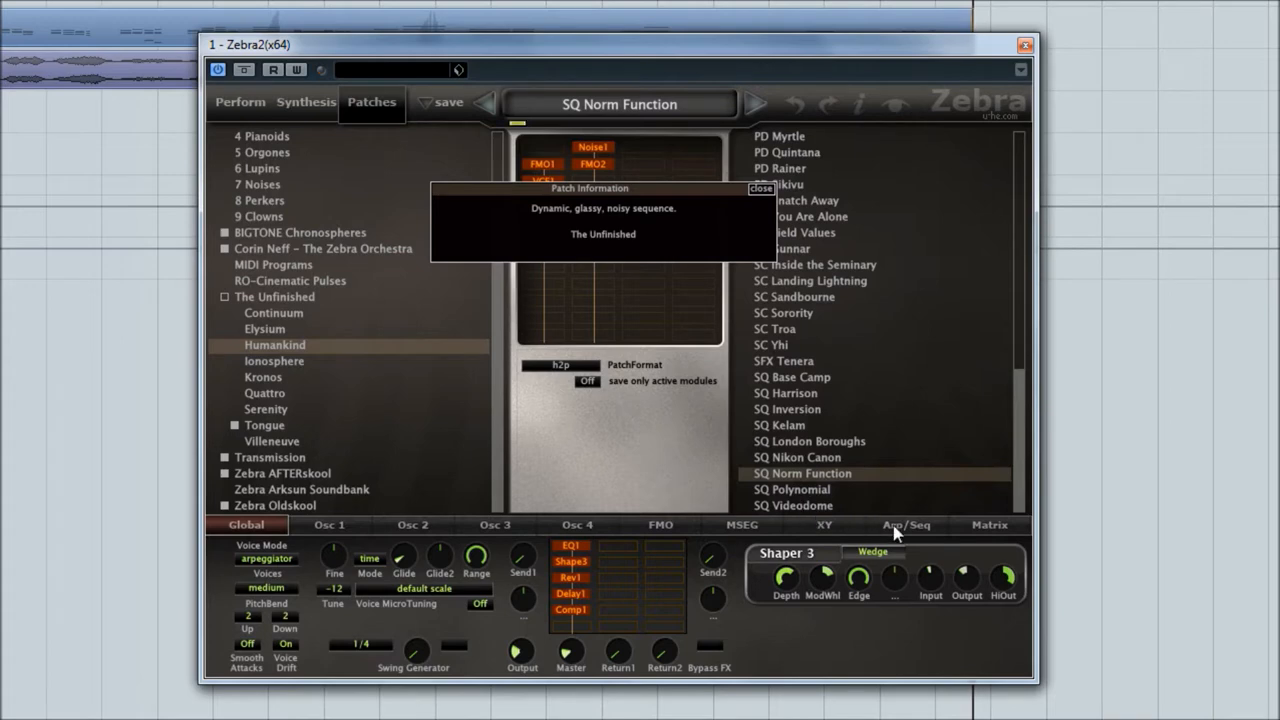
View SQ Norm Function's Arp/Seq steps, then load the SQ Videodome preset
{"action": "left_click", "coordinate": [904, 524]}
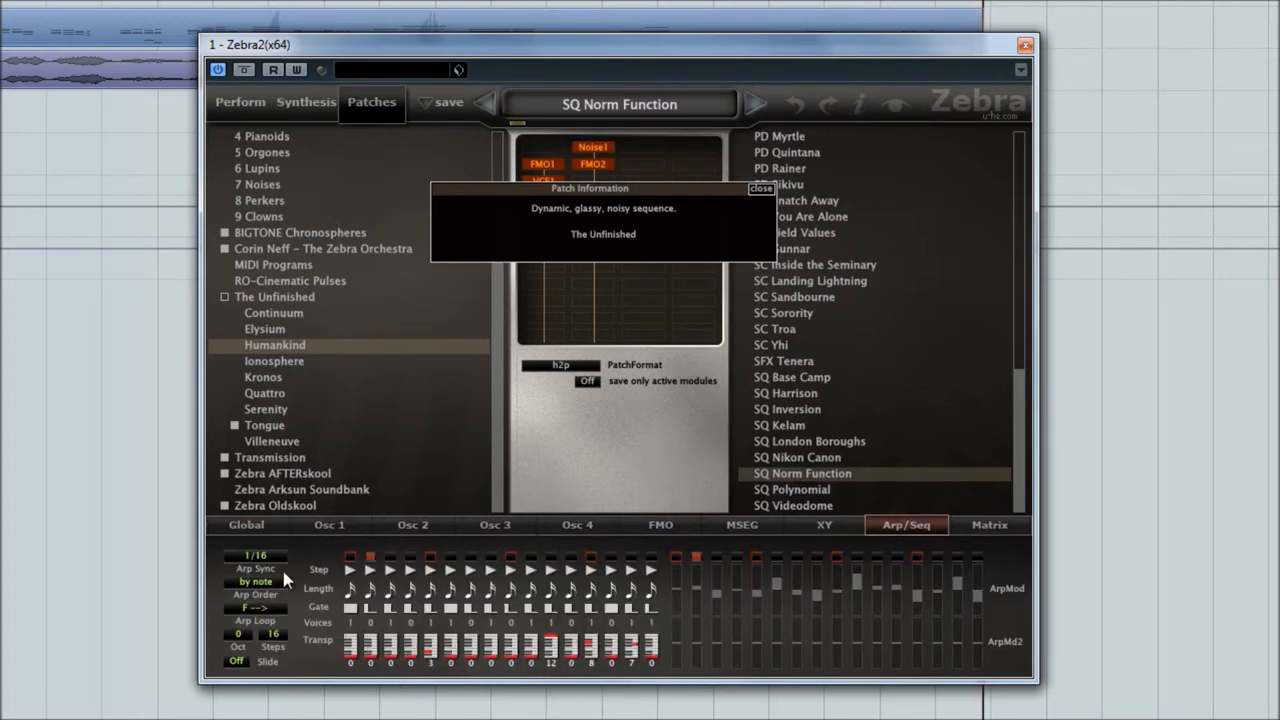
{"action": "mouse_move", "coordinate": [276, 530]}
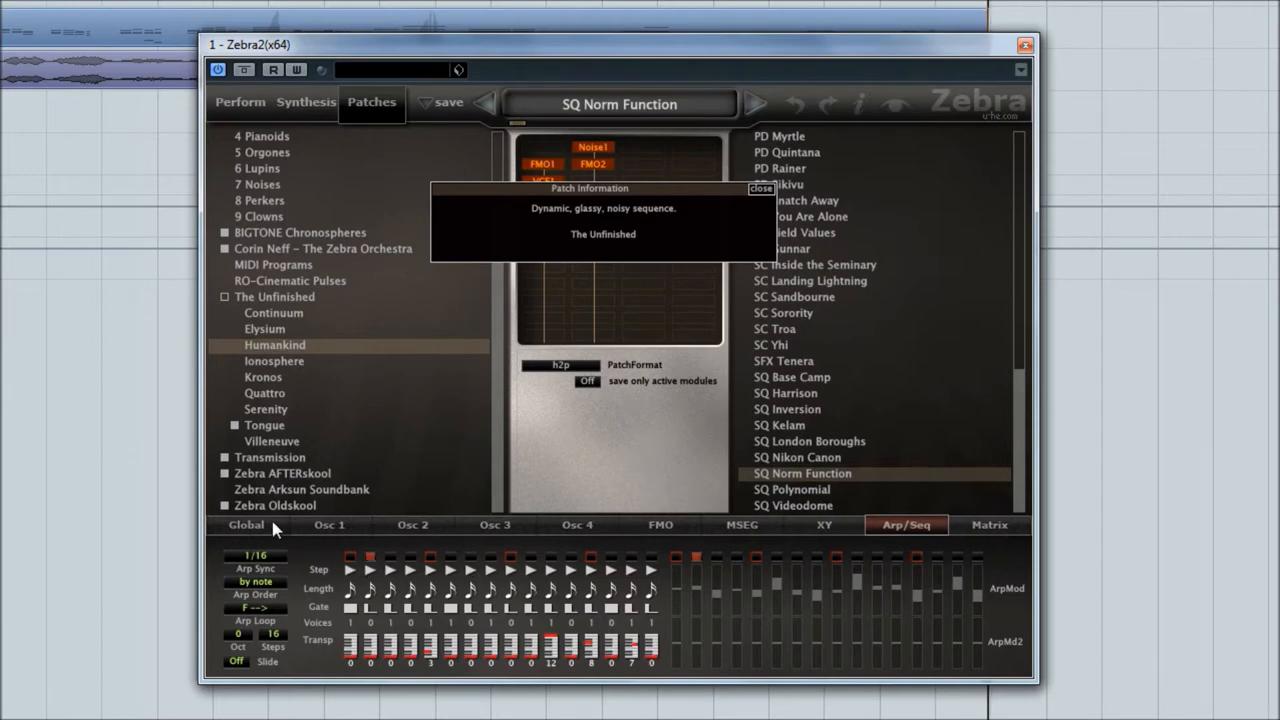
{"action": "left_click", "coordinate": [796, 504]}
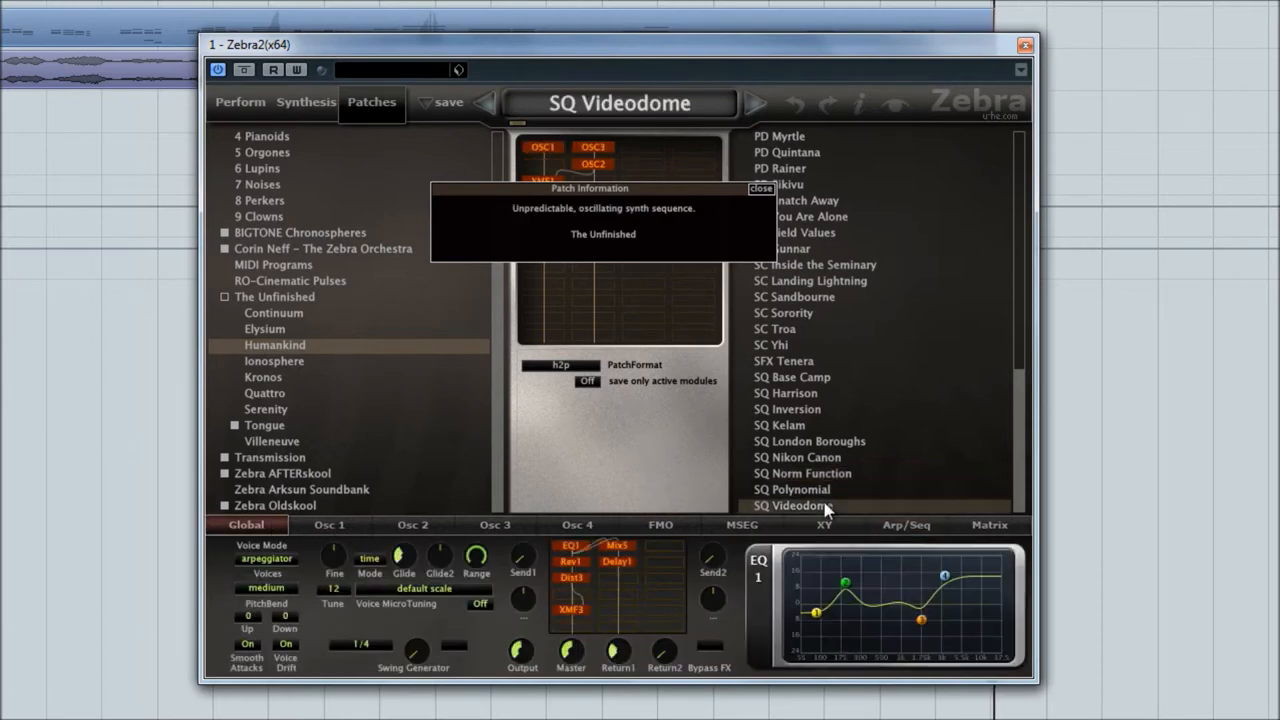